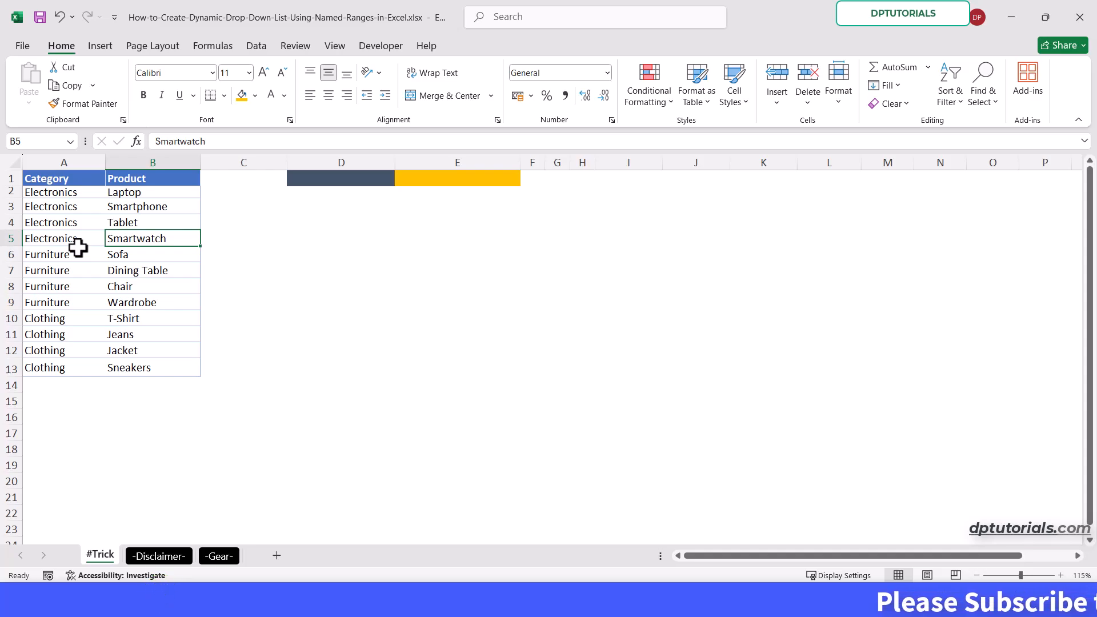
Select the whole Category and Product data block A1:B13, headers included
left_click(63, 179)
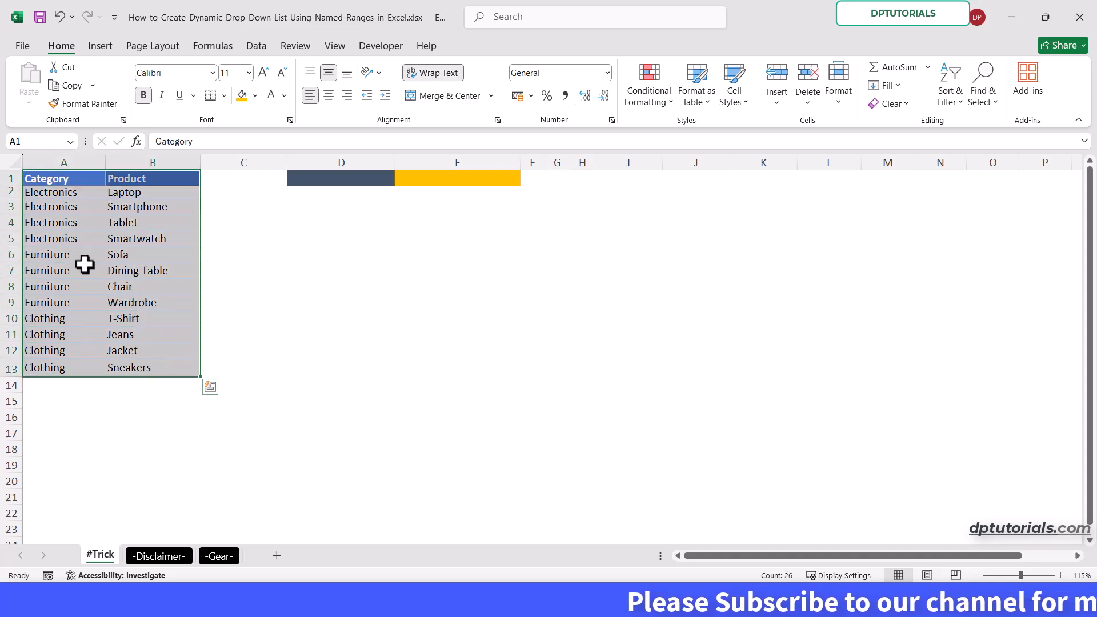
left_click(64, 270)
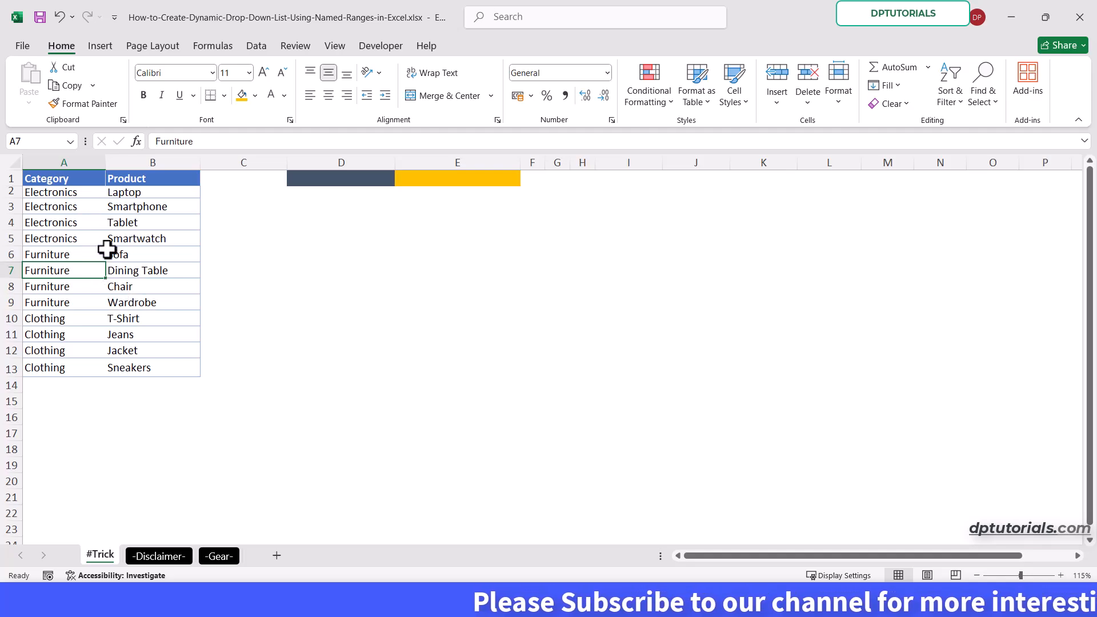
left_click(63, 178)
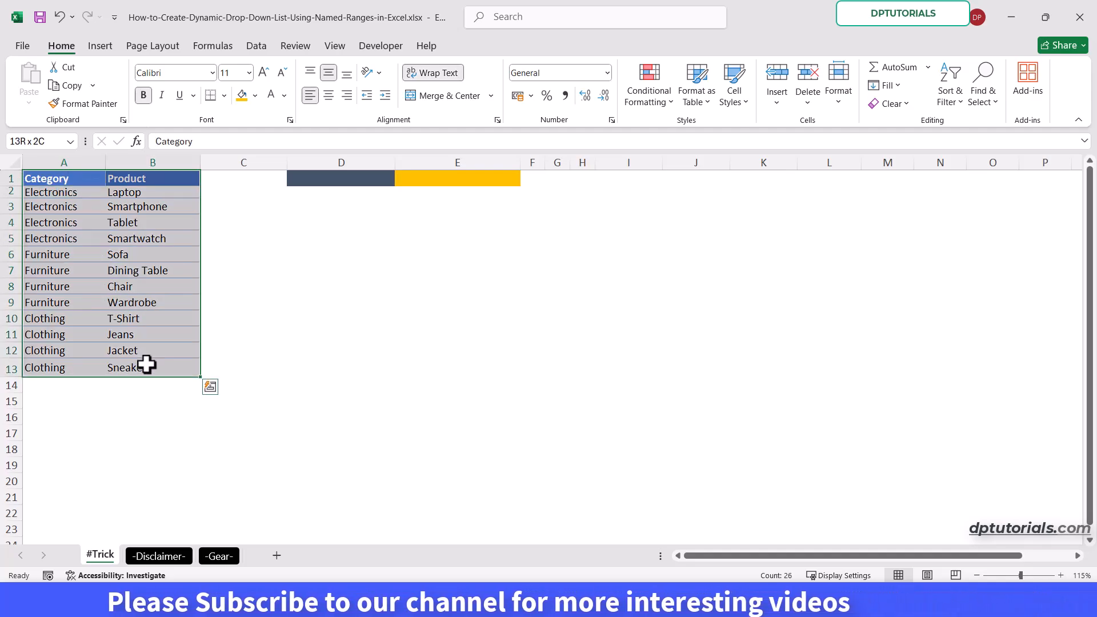
Convert the list into a table with headers and switch off banded row shading
left_click(100, 46)
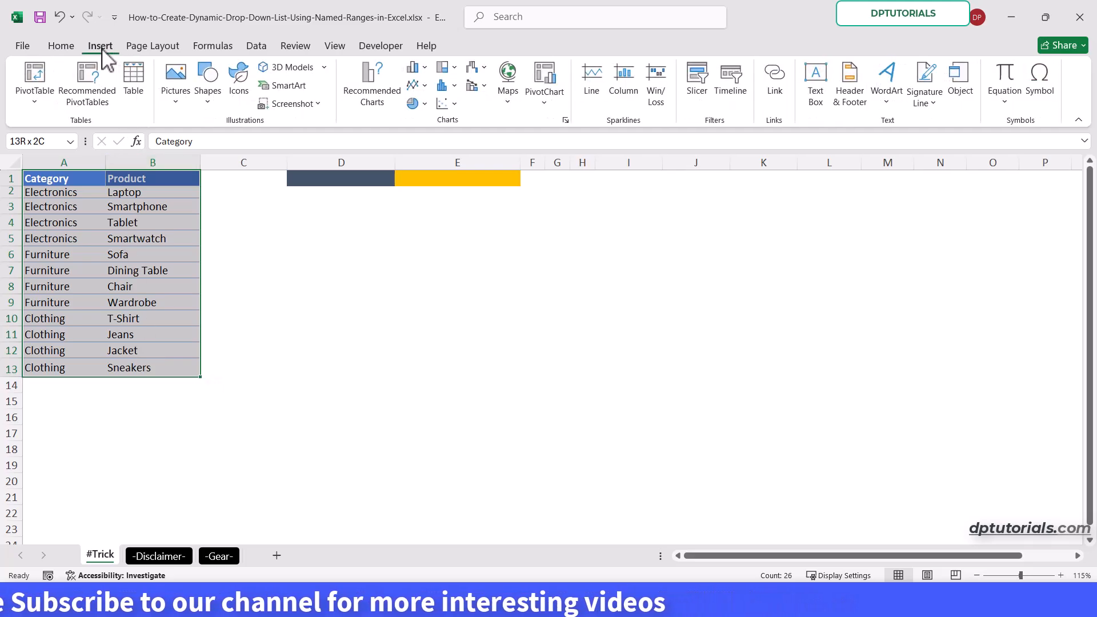
left_click(132, 80)
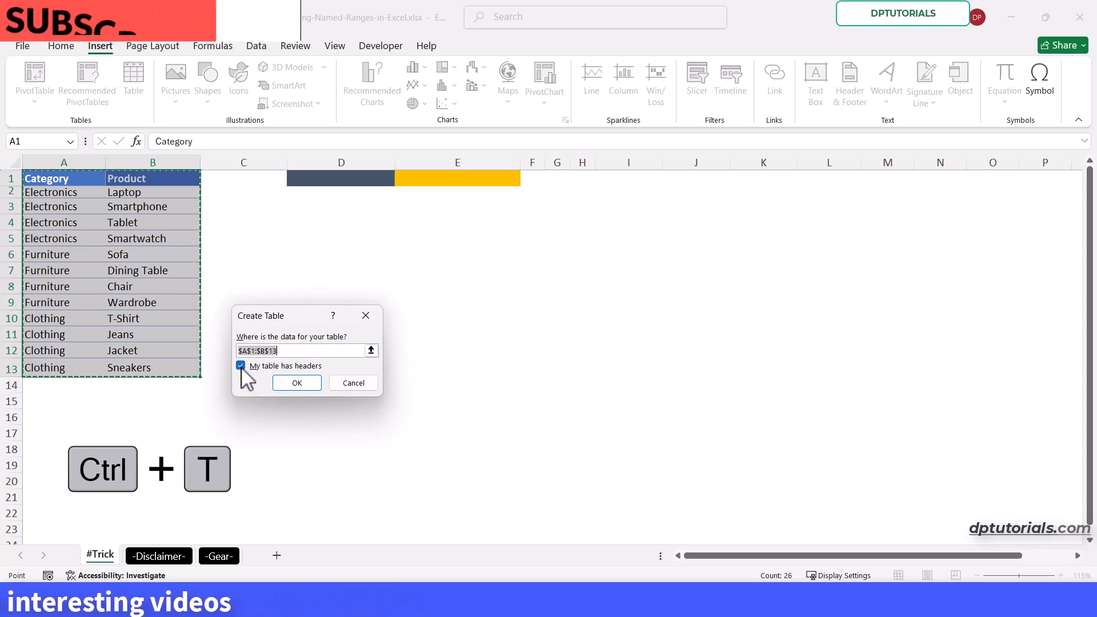
mouse_move(297, 382)
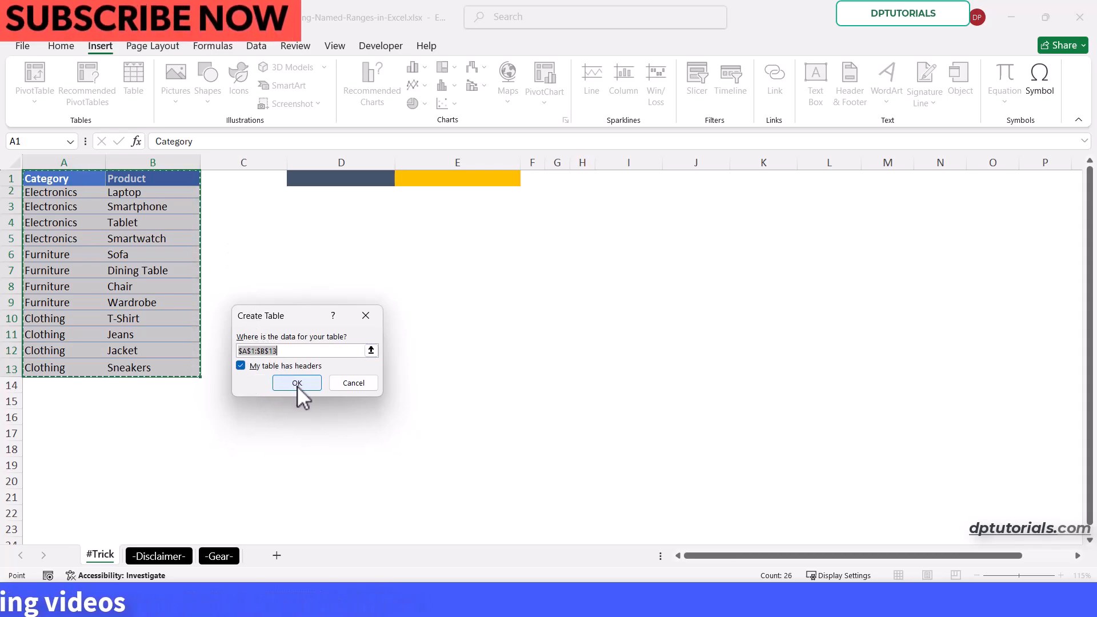
left_click(296, 383)
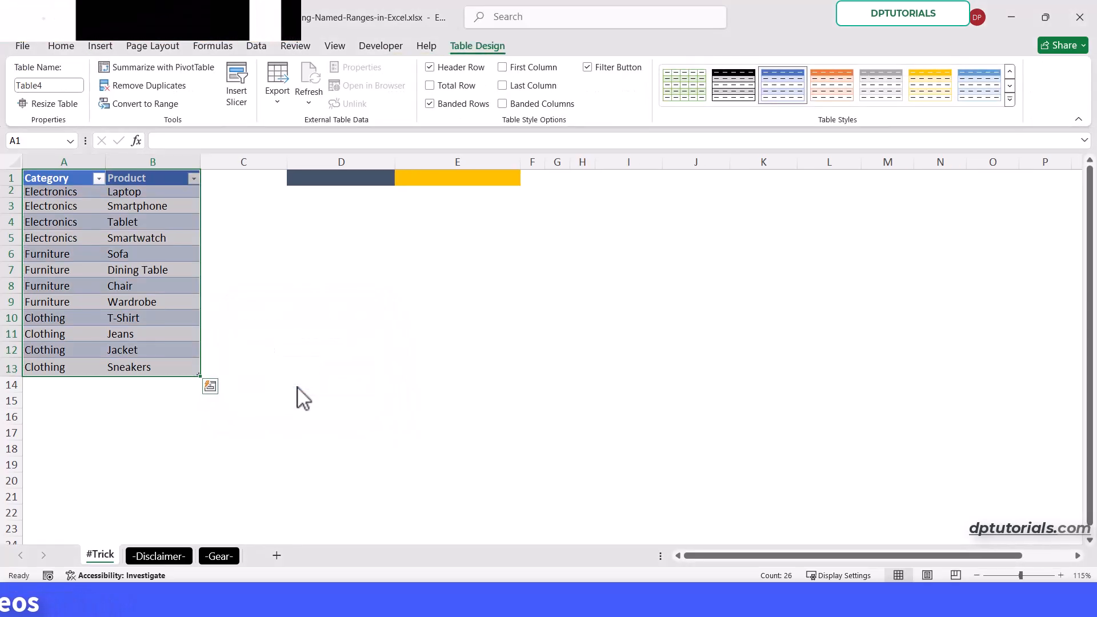
left_click(429, 104)
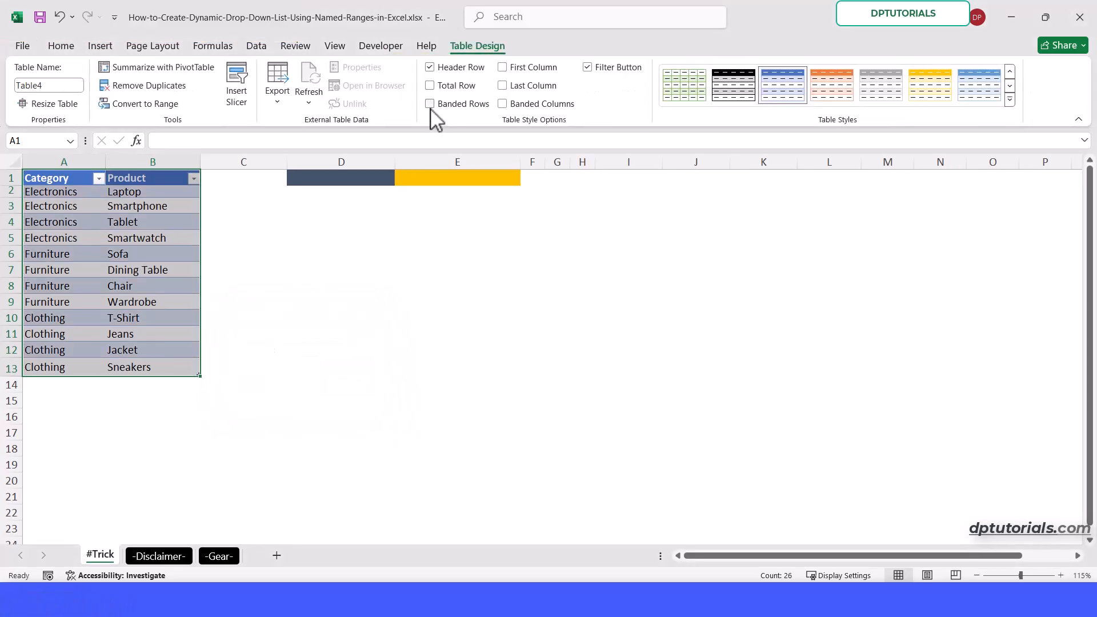
left_click(340, 317)
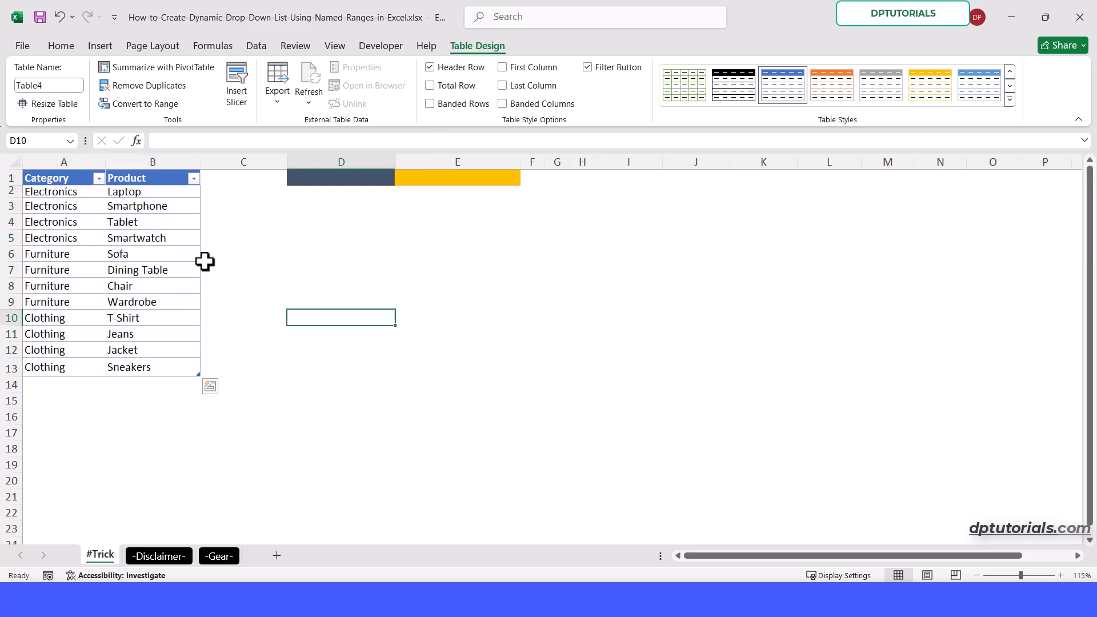
Create a pivot table from the table on the existing sheet at I1 with Category as rows
left_click(152, 238)
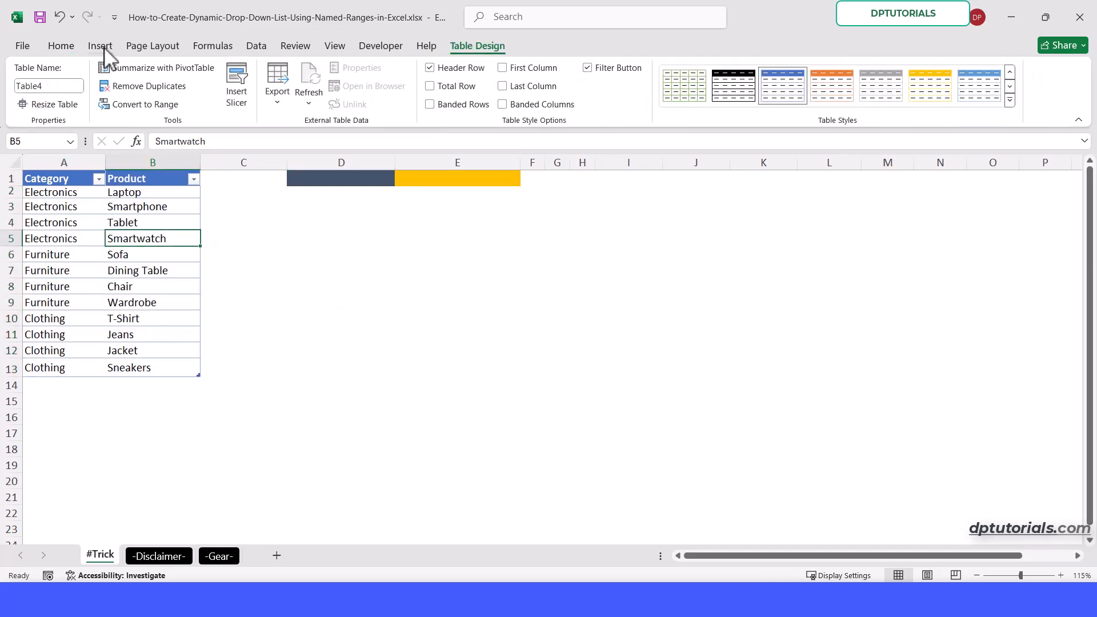
left_click(100, 45)
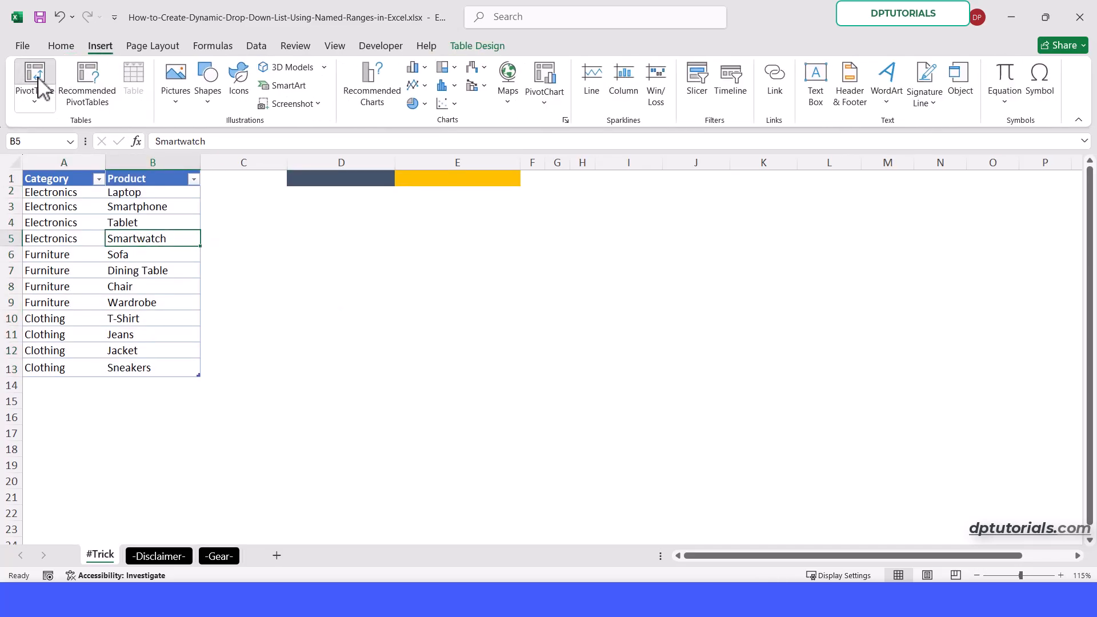
left_click(33, 80)
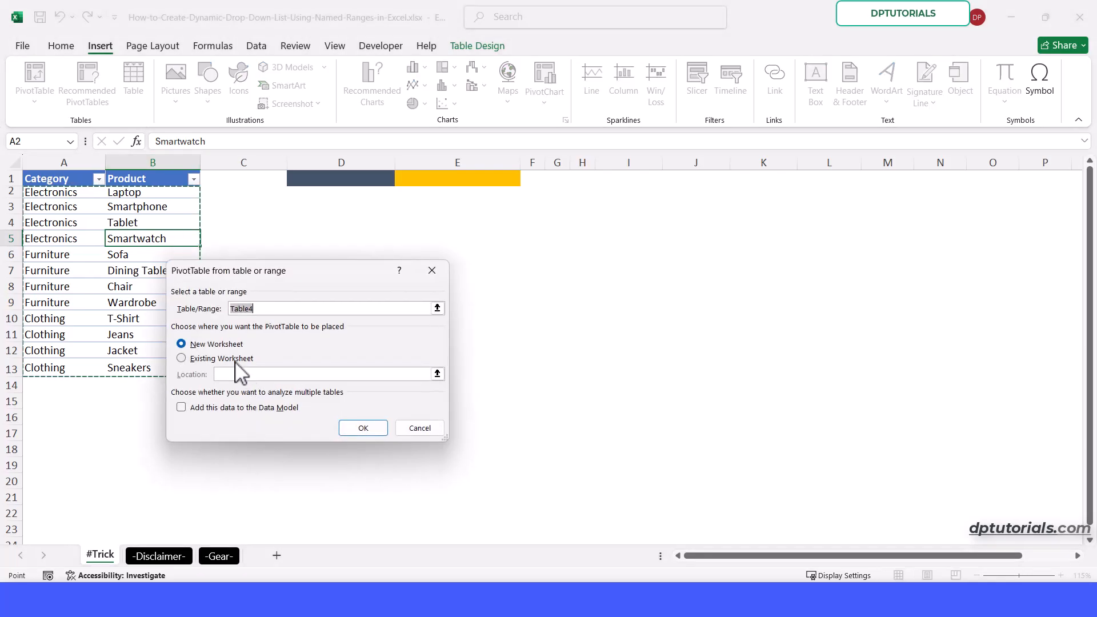
left_click(182, 358)
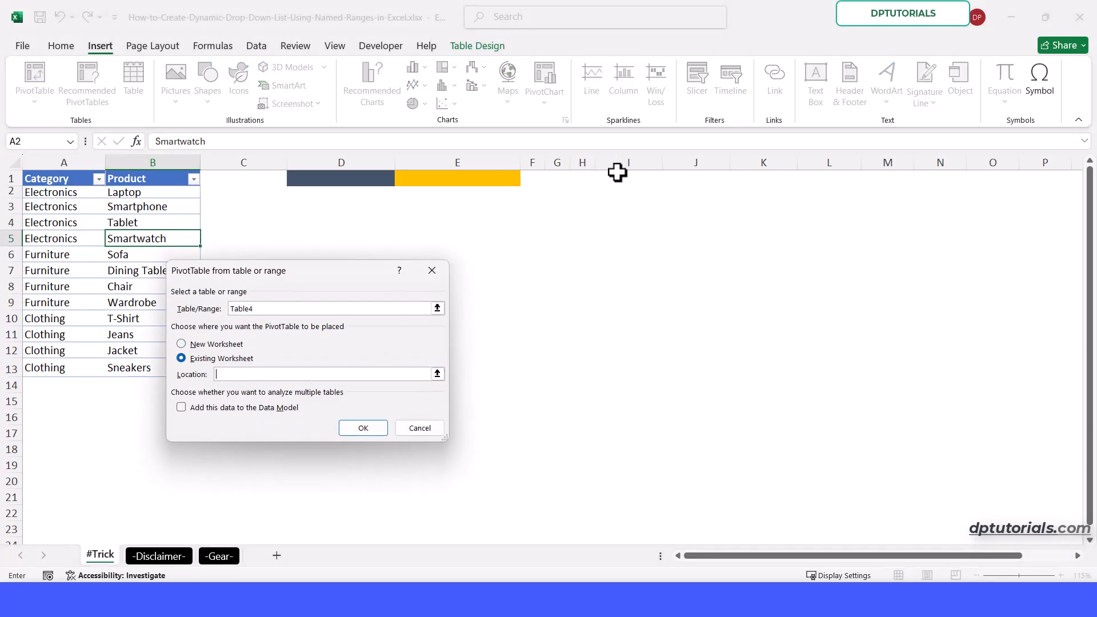
left_click(627, 178)
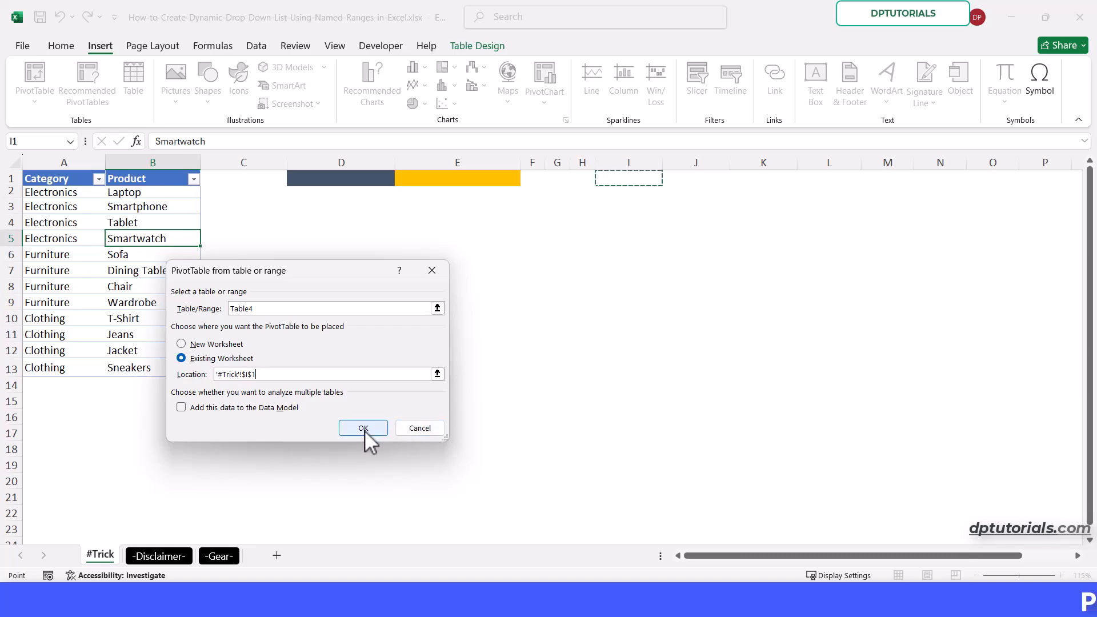
left_click(363, 427)
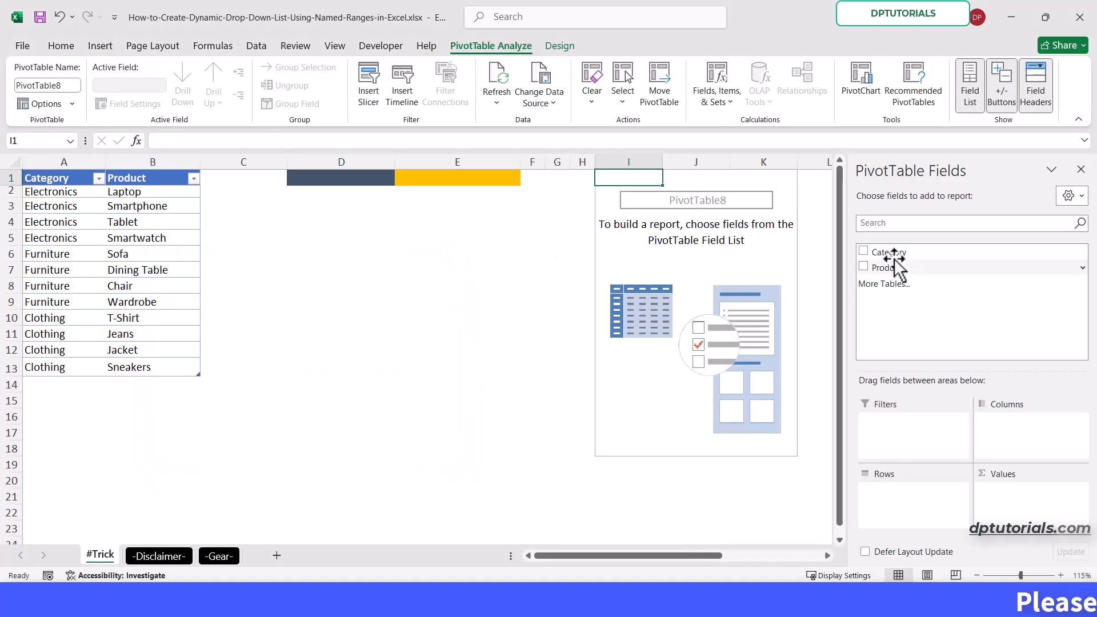
left_click(864, 252)
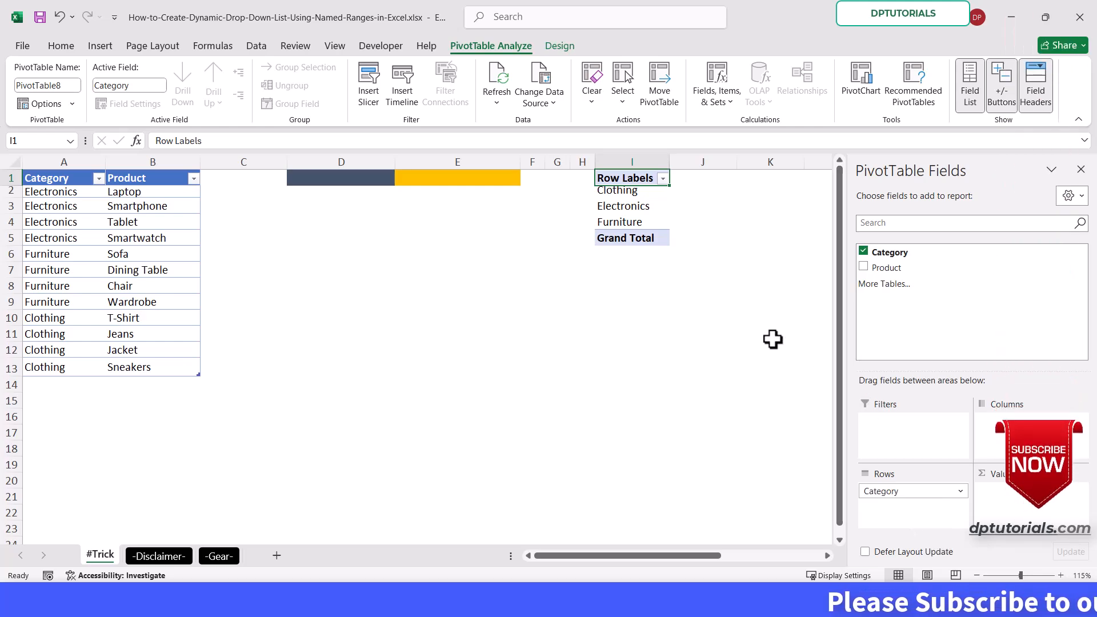
Define the name Category as =OFFSET($I$1,1,0,COUNTA($I:$I)-2,1) in Name Manager
left_click(212, 45)
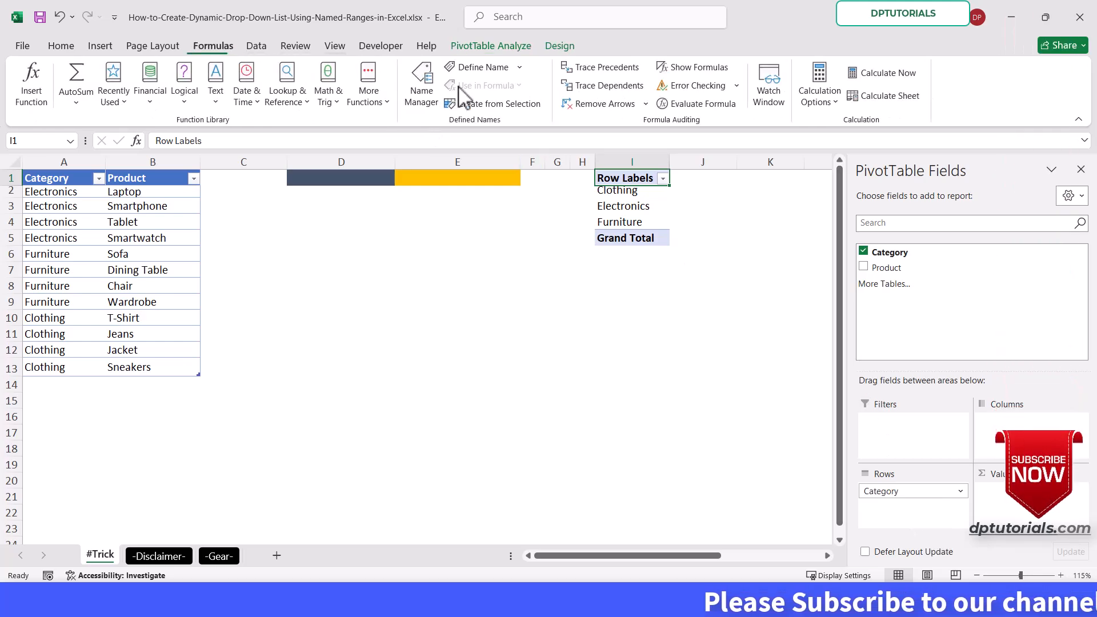
left_click(420, 83)
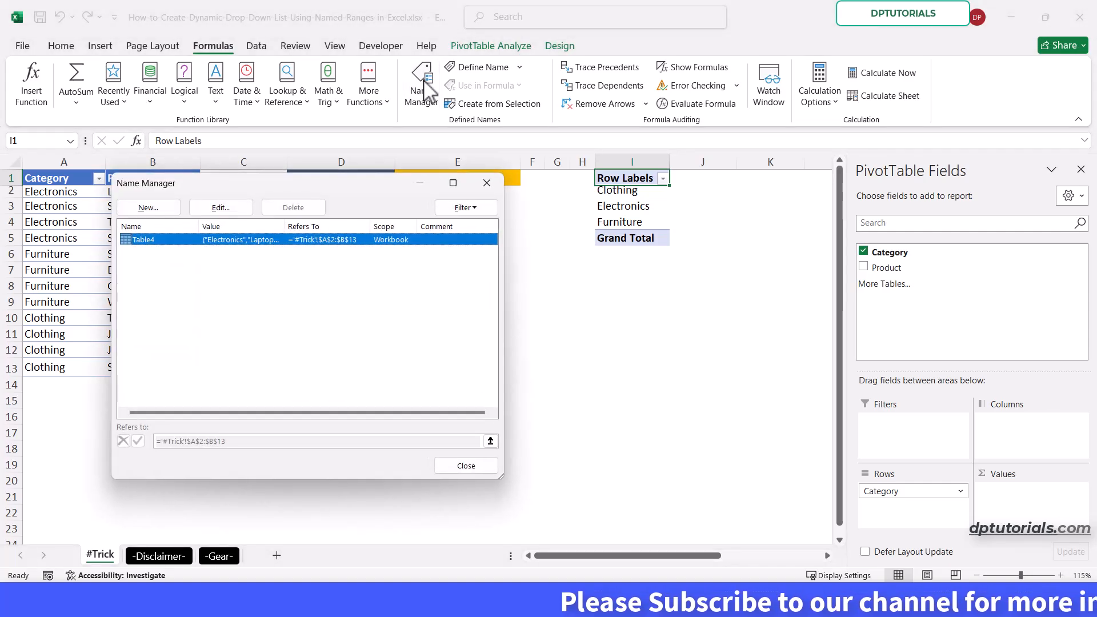
left_click(147, 206)
type("Category")
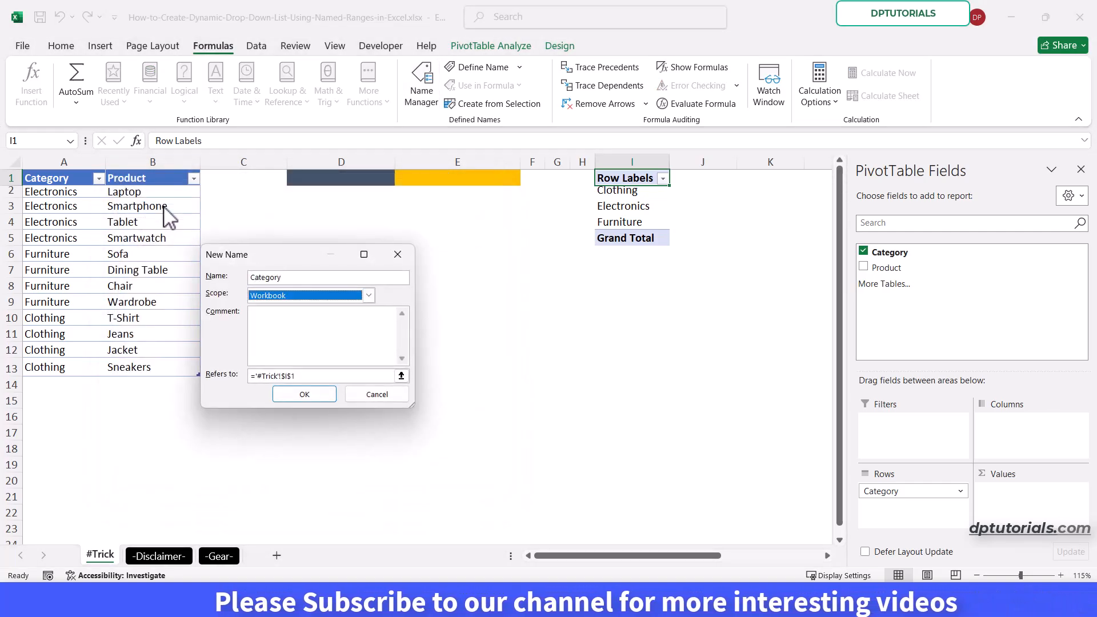
left_click(322, 376)
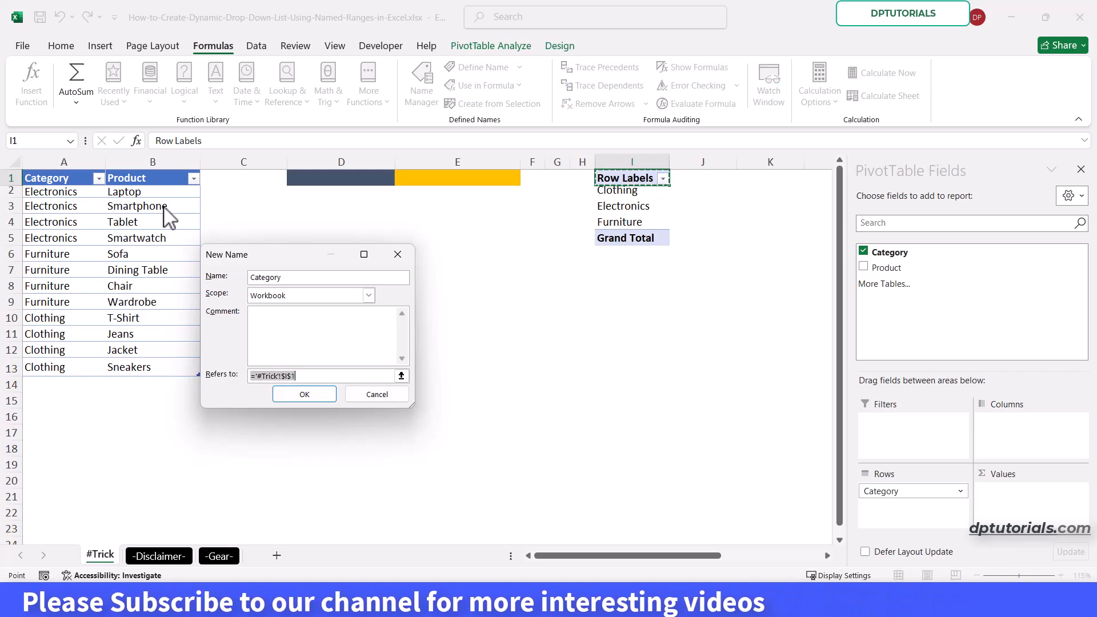
type("=offset(")
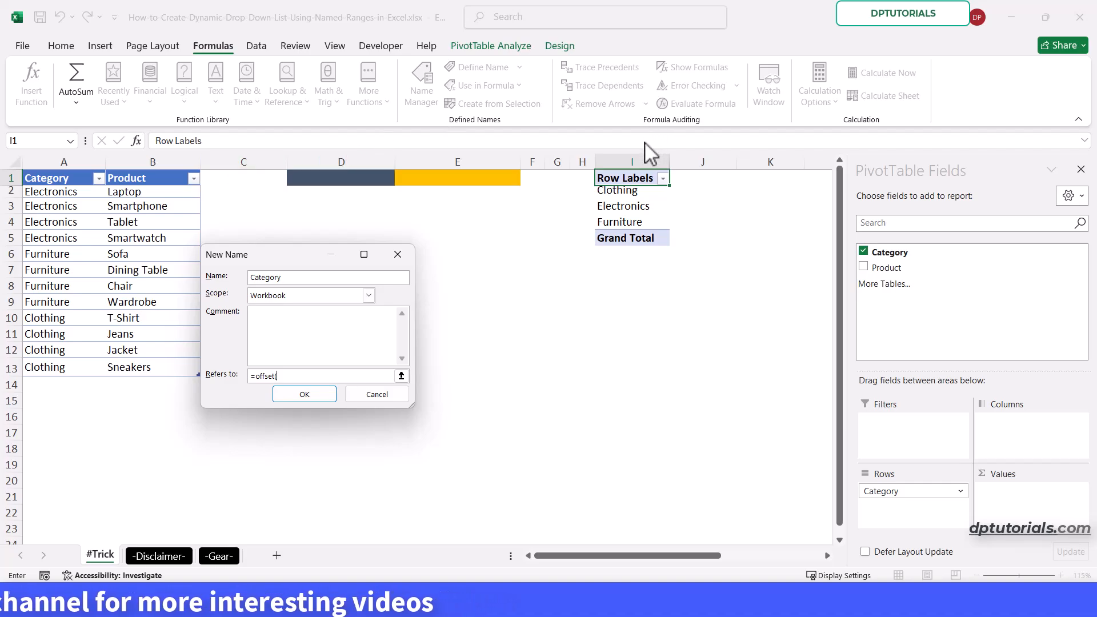
left_click(631, 177)
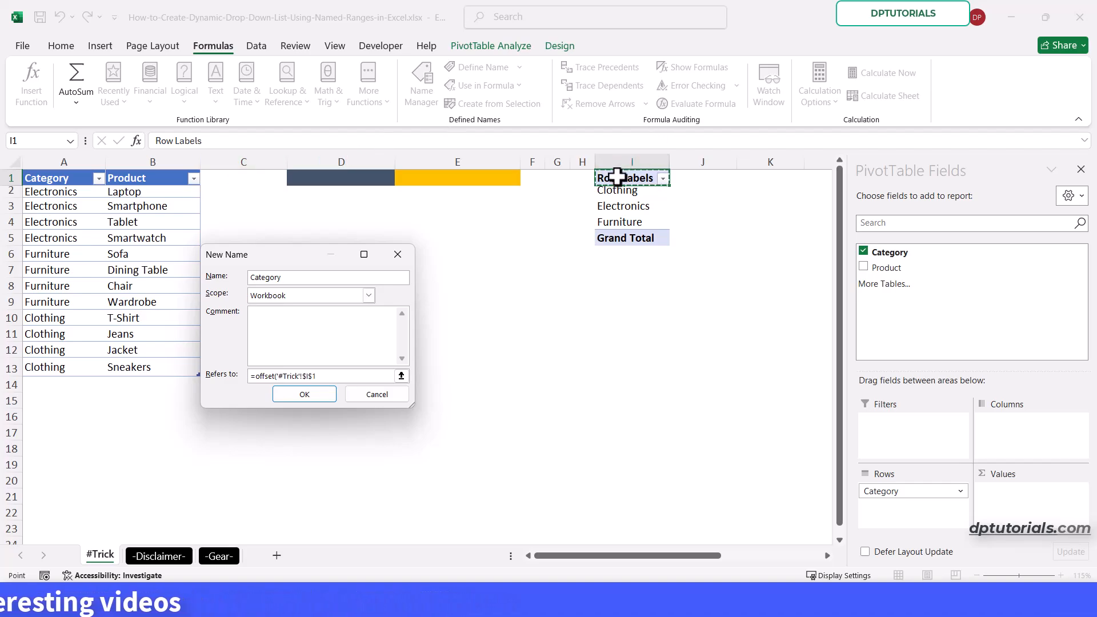
type(",1,0,c")
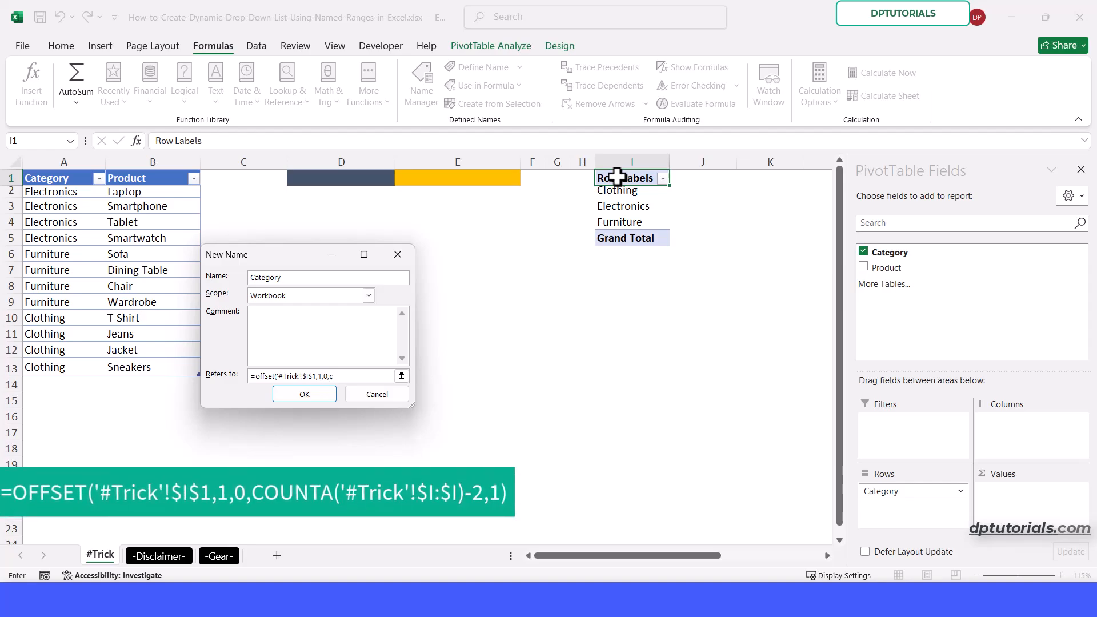
type("ounta('#Trick'!$I:$I)-2,1")
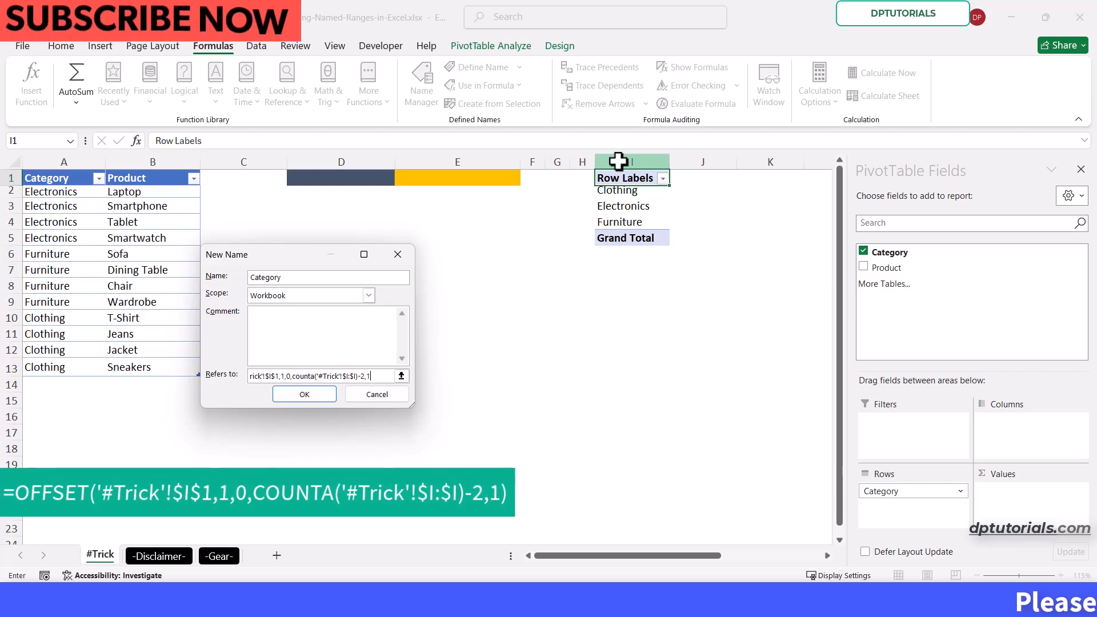
mouse_move(553, 216)
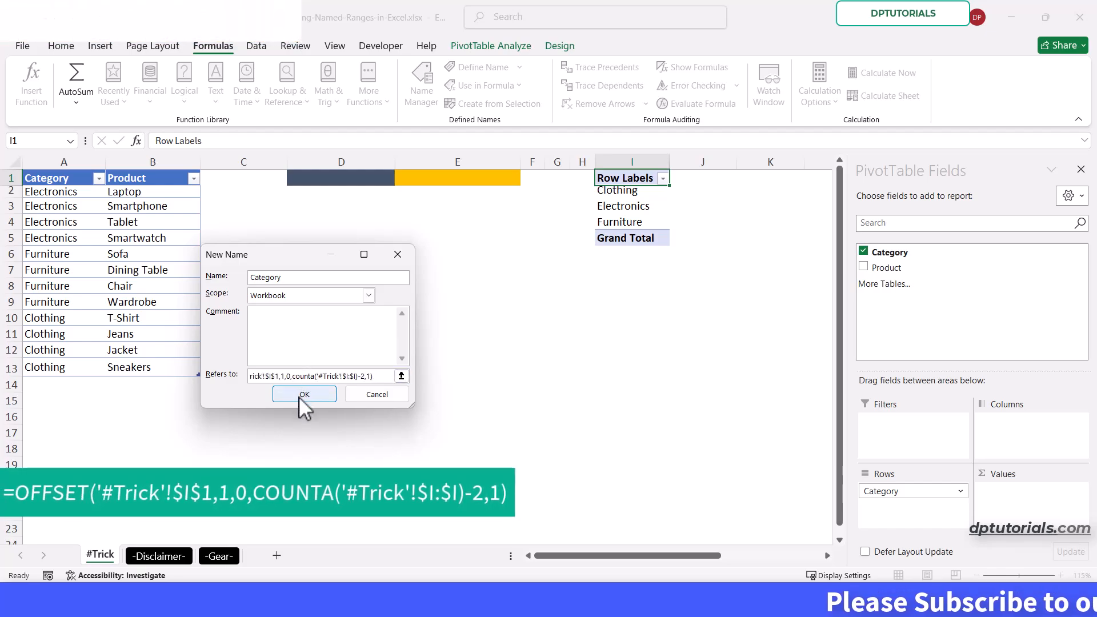
left_click(302, 394)
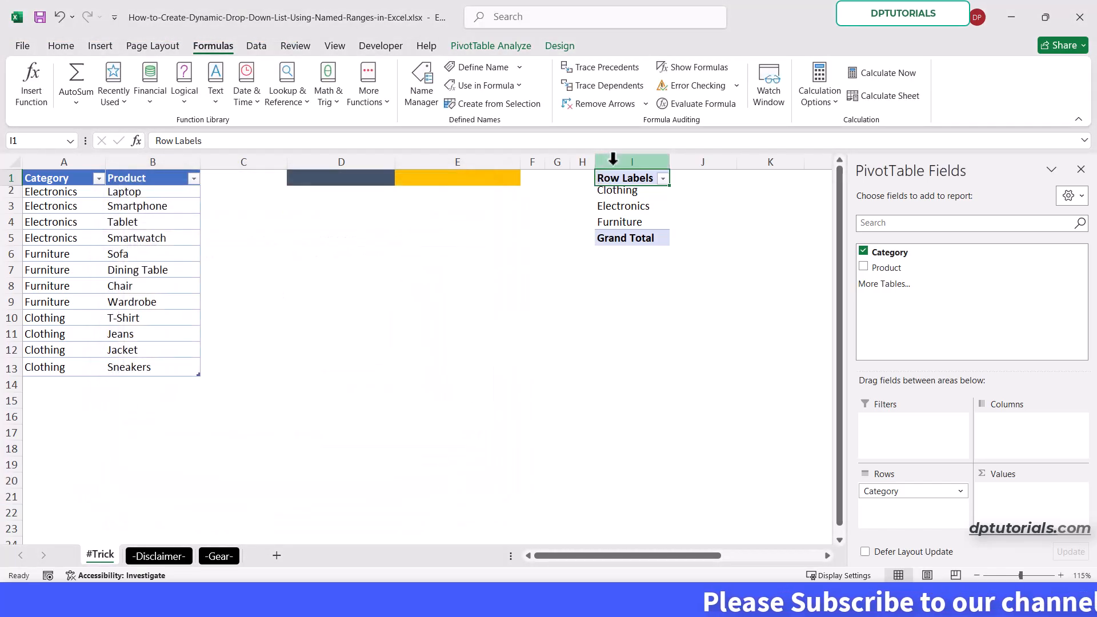
Add Product beneath Category in the second pivot table's rows
left_click(631, 161)
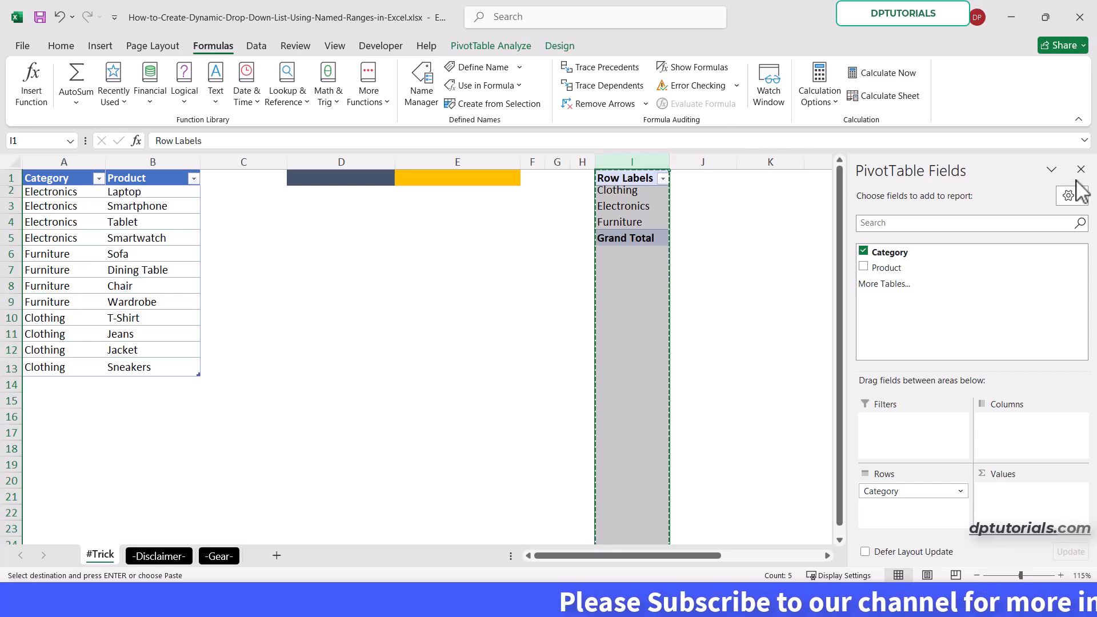
left_click(1079, 169)
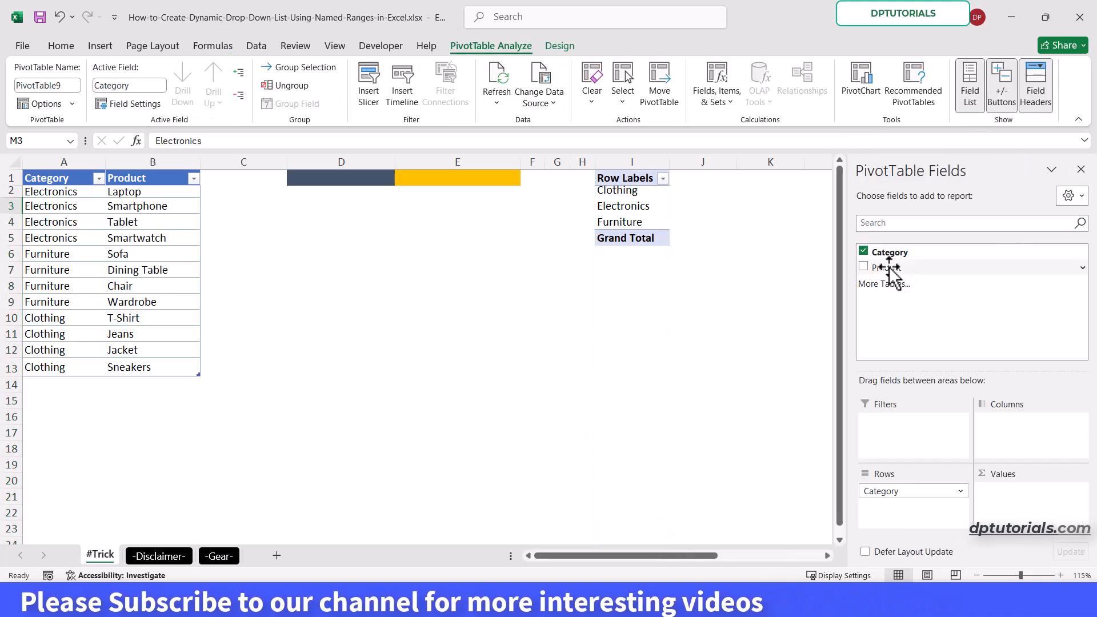
left_click(864, 266)
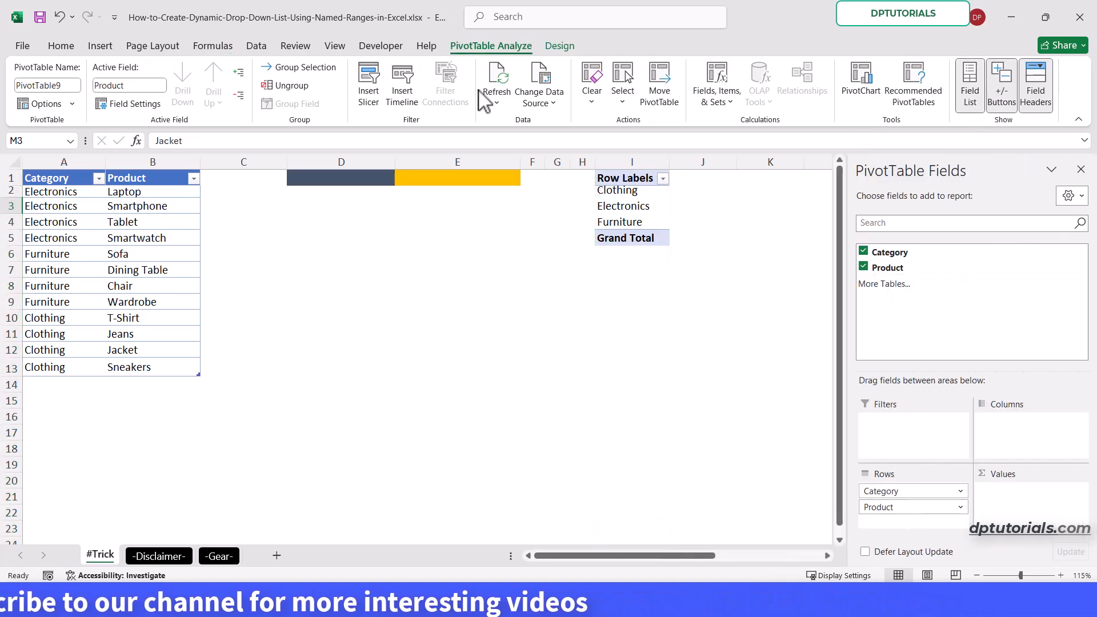
left_click(559, 45)
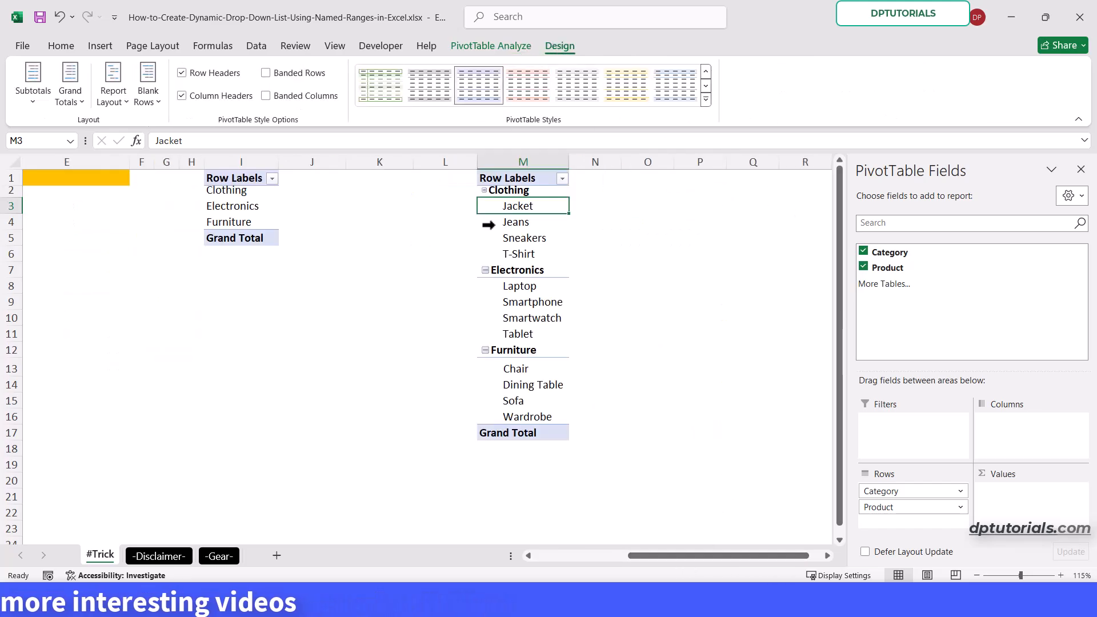
Show the pivot in tabular form, repeat all item labels and remove subtotals
left_click(112, 80)
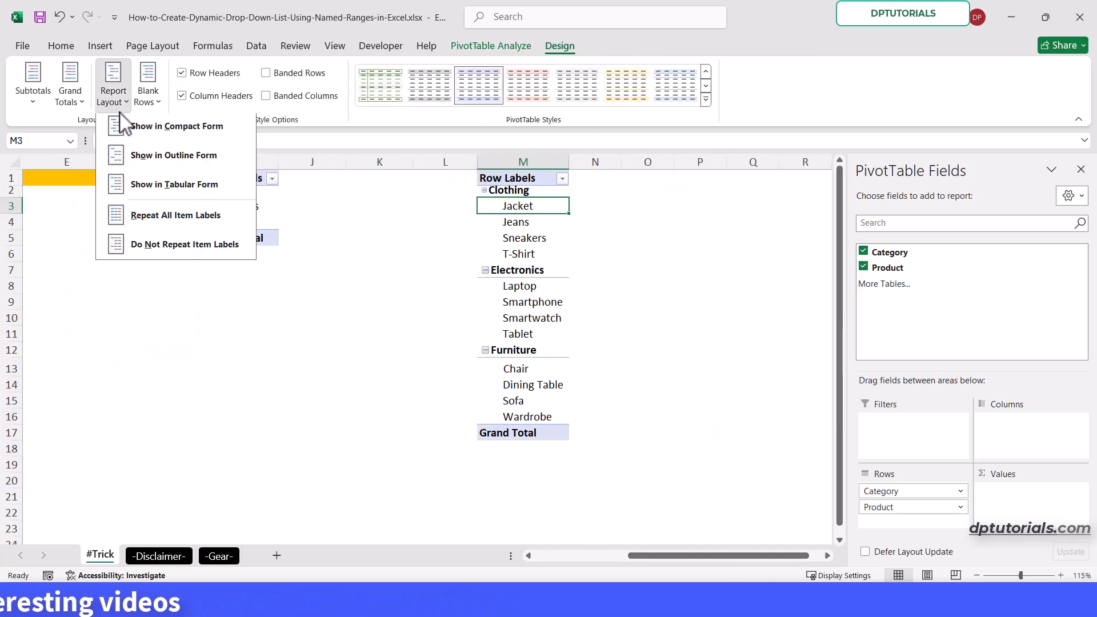
mouse_move(160, 198)
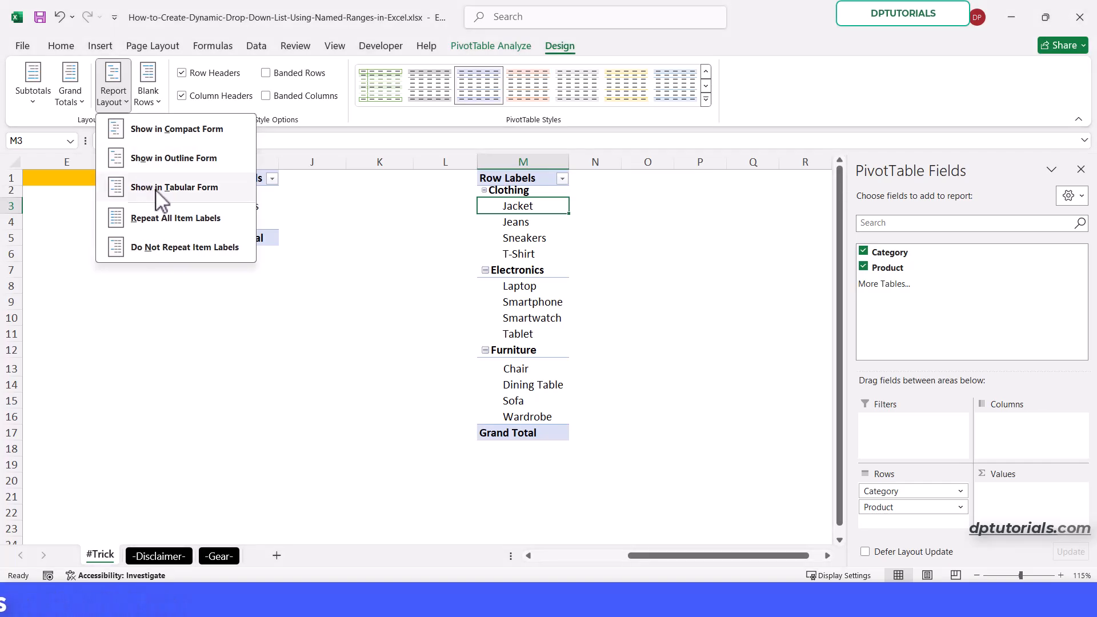
left_click(174, 187)
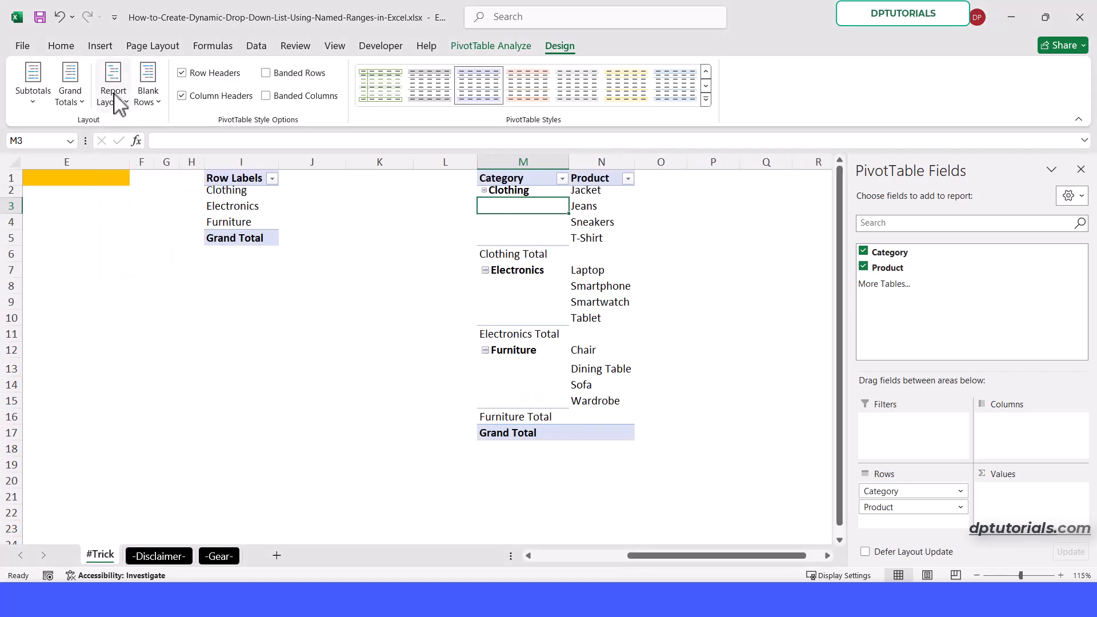
left_click(114, 82)
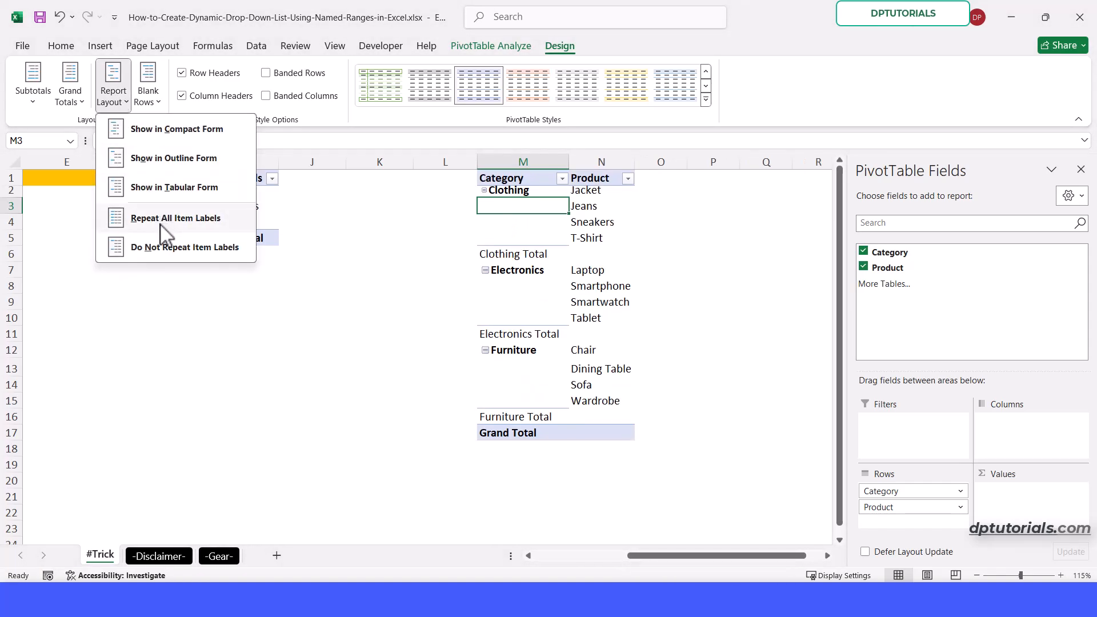
left_click(176, 217)
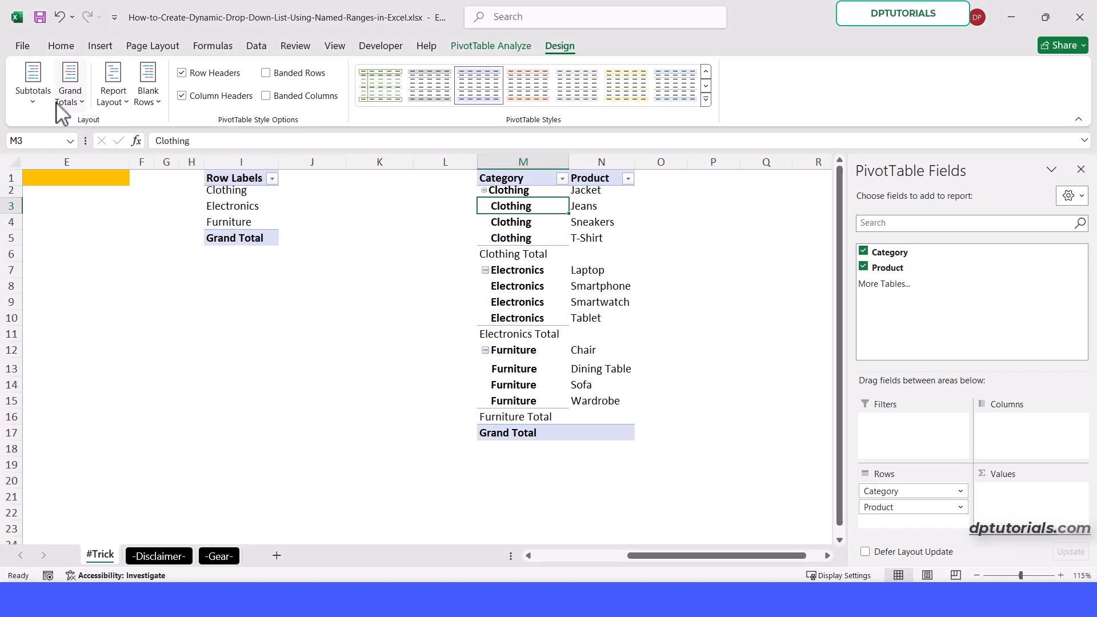
left_click(32, 82)
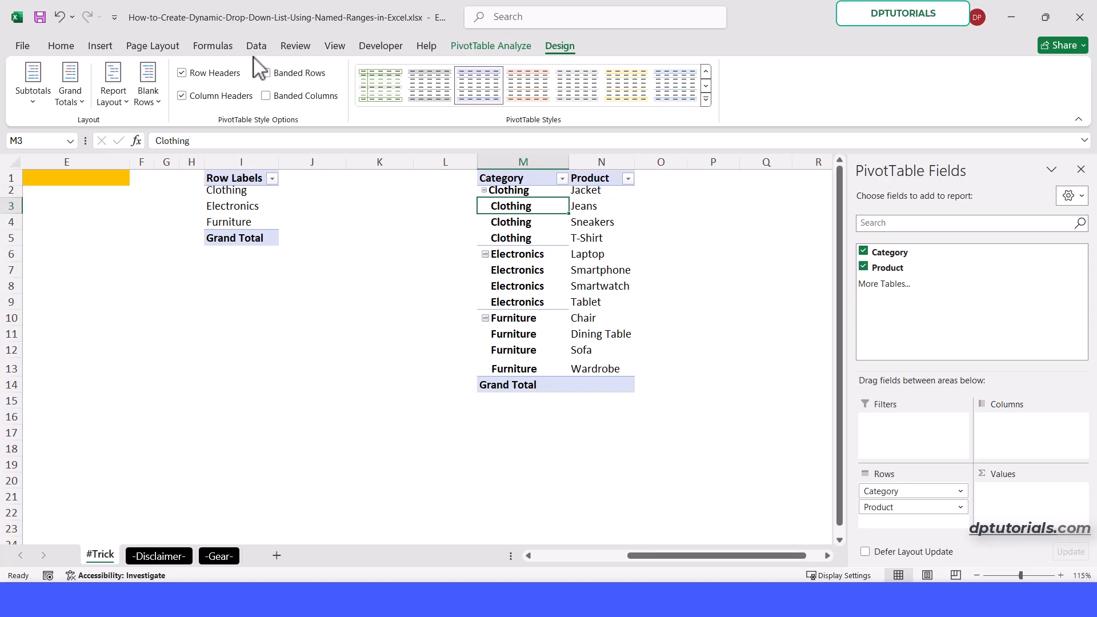
left_click(213, 46)
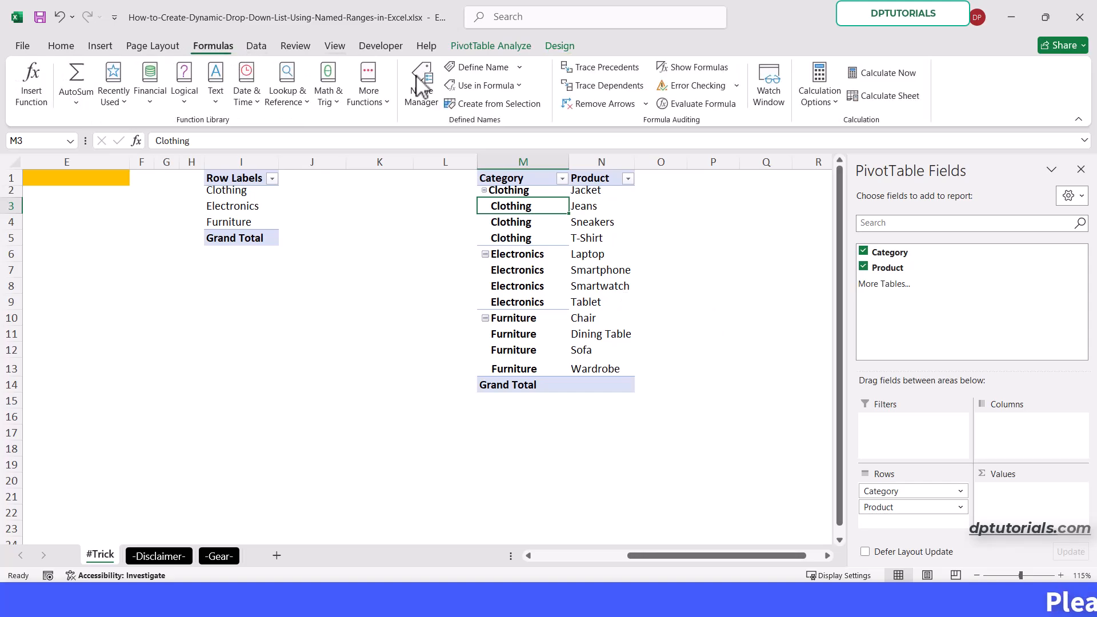
Start the name Product with =OFFSET(M1,MATCH(D1,M:M,0)-1,1 in Name Manager
left_click(420, 82)
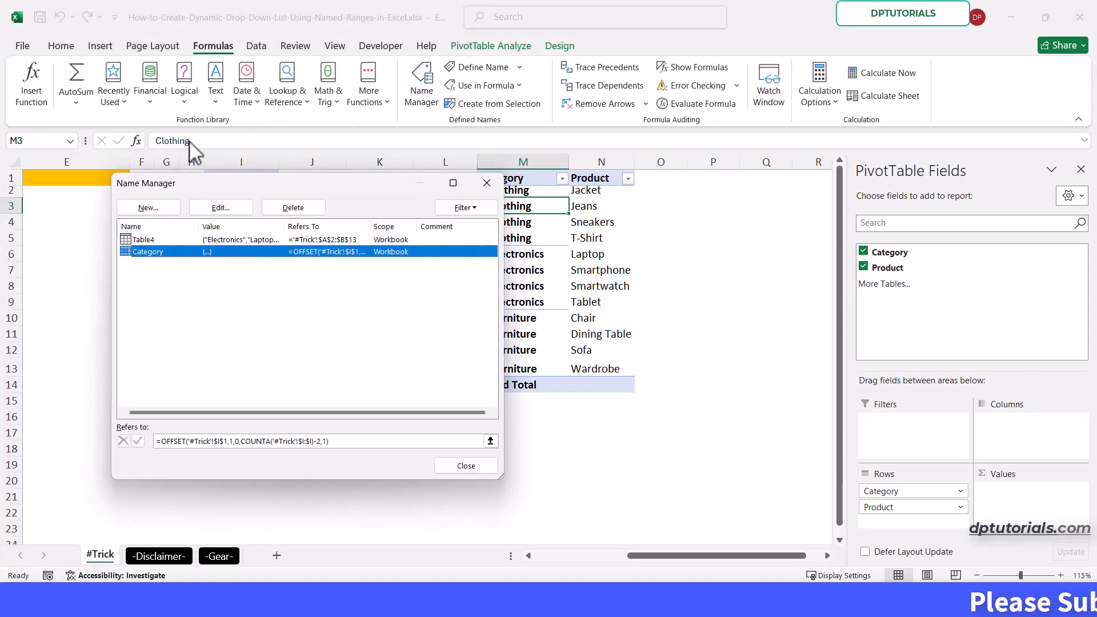
left_click(148, 207)
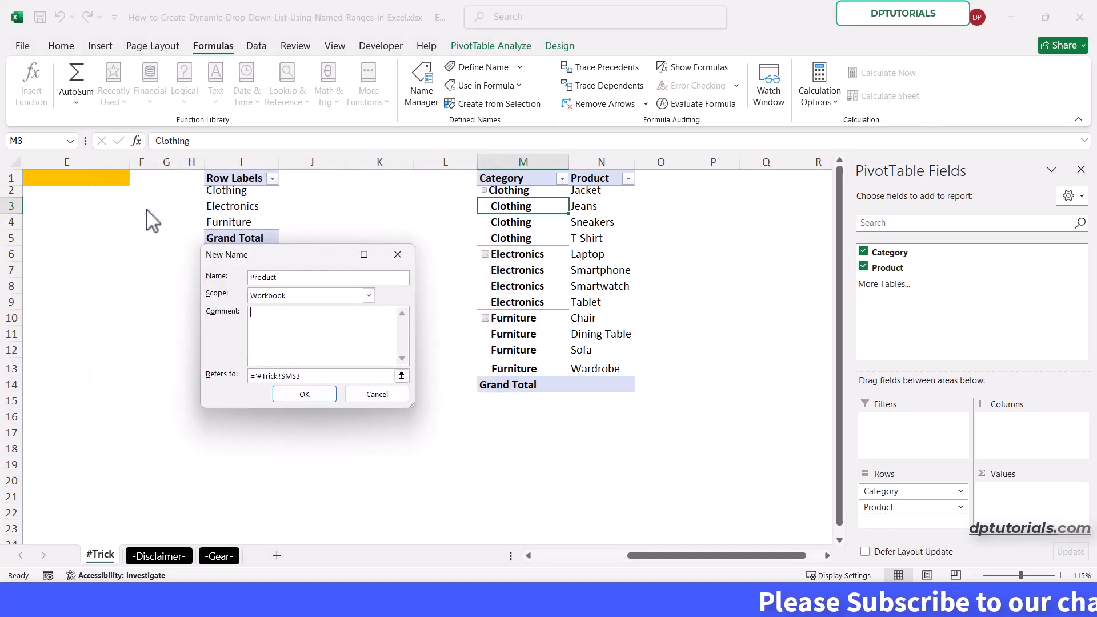
type("=o")
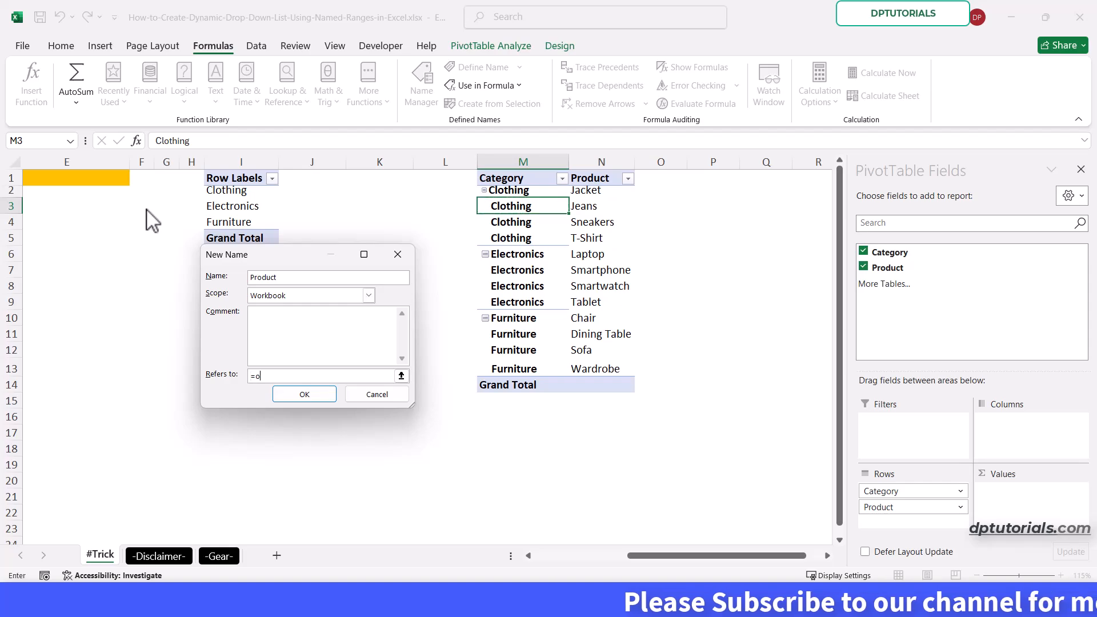
type("ffset(")
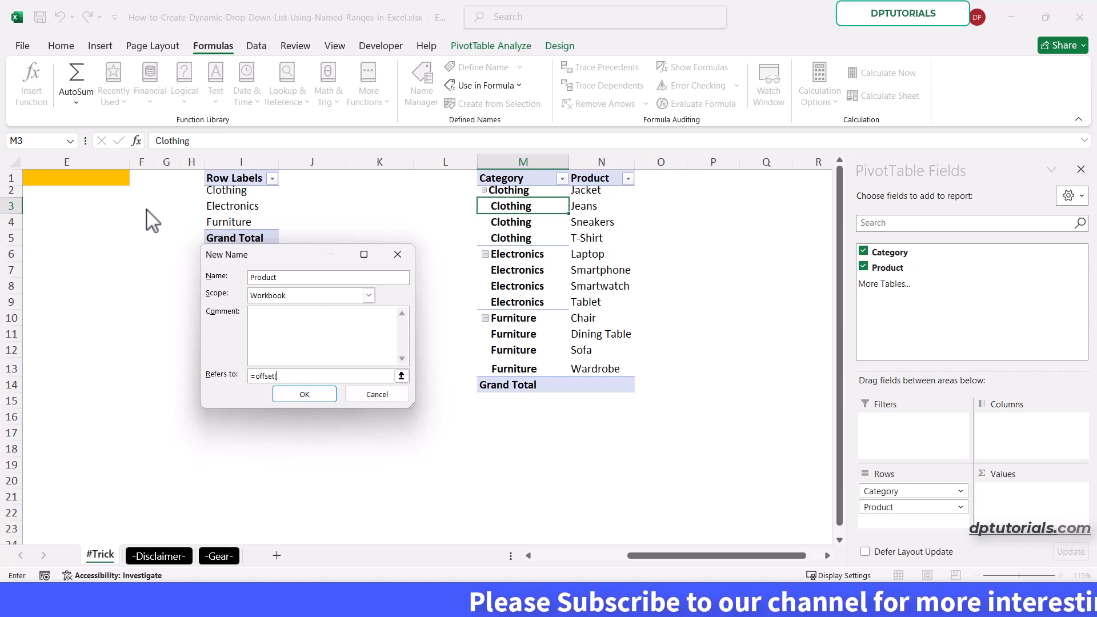
mouse_move(499, 170)
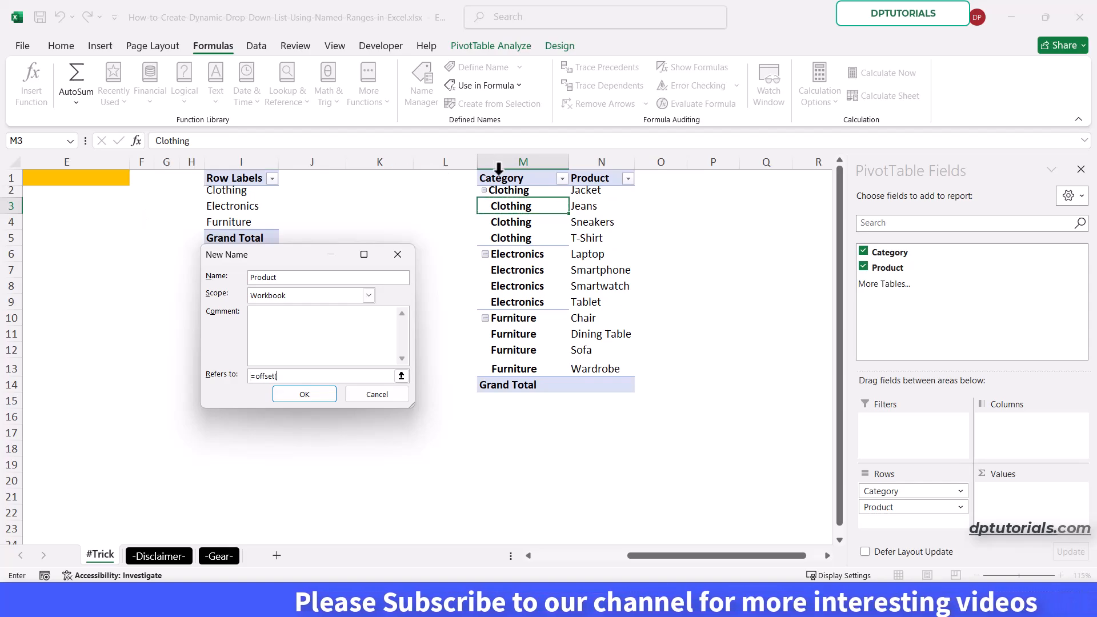
left_click(522, 178)
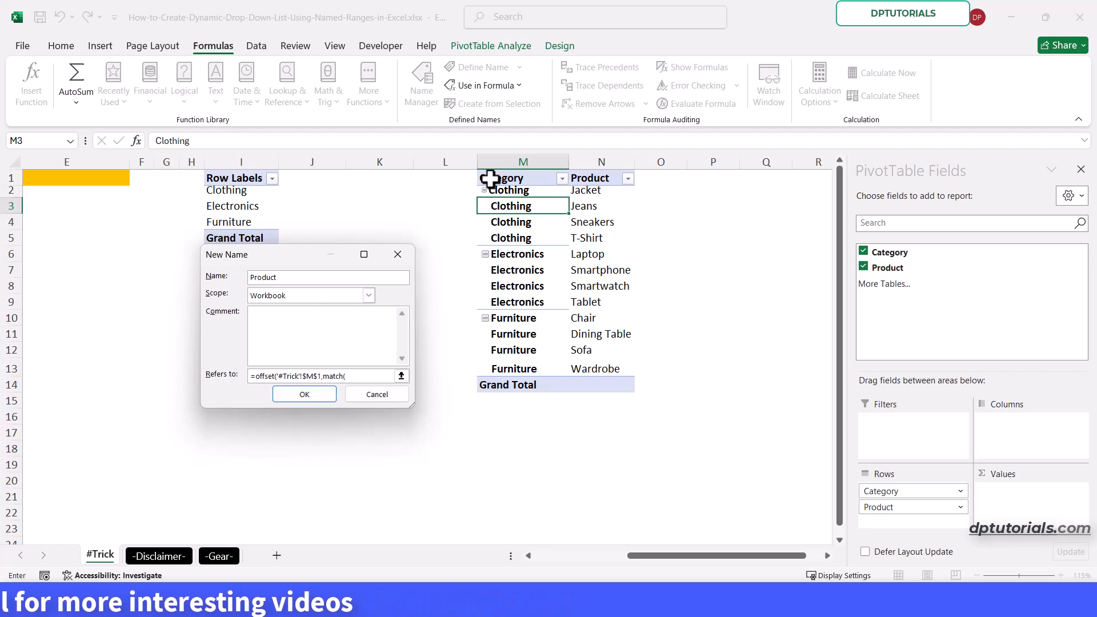
left_click(82, 177)
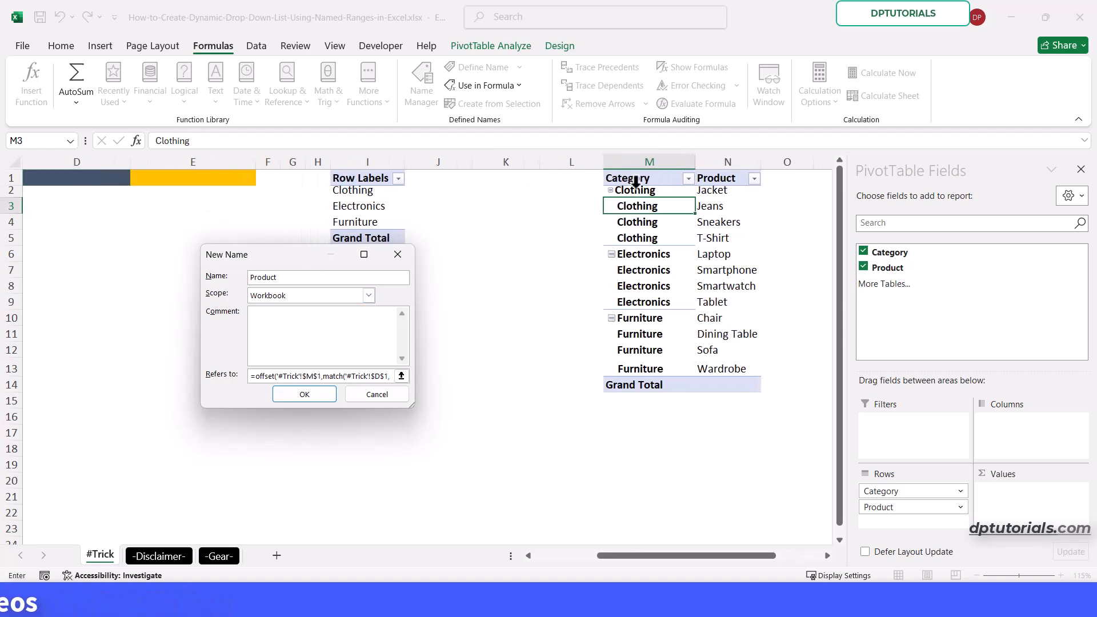
left_click(649, 161)
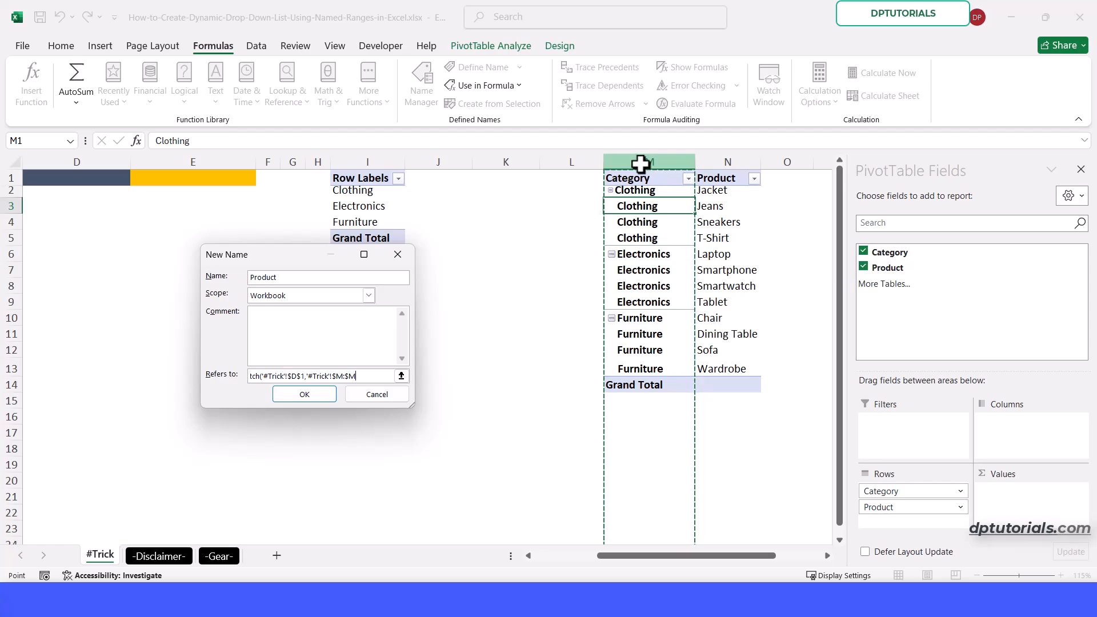
type(",0)")
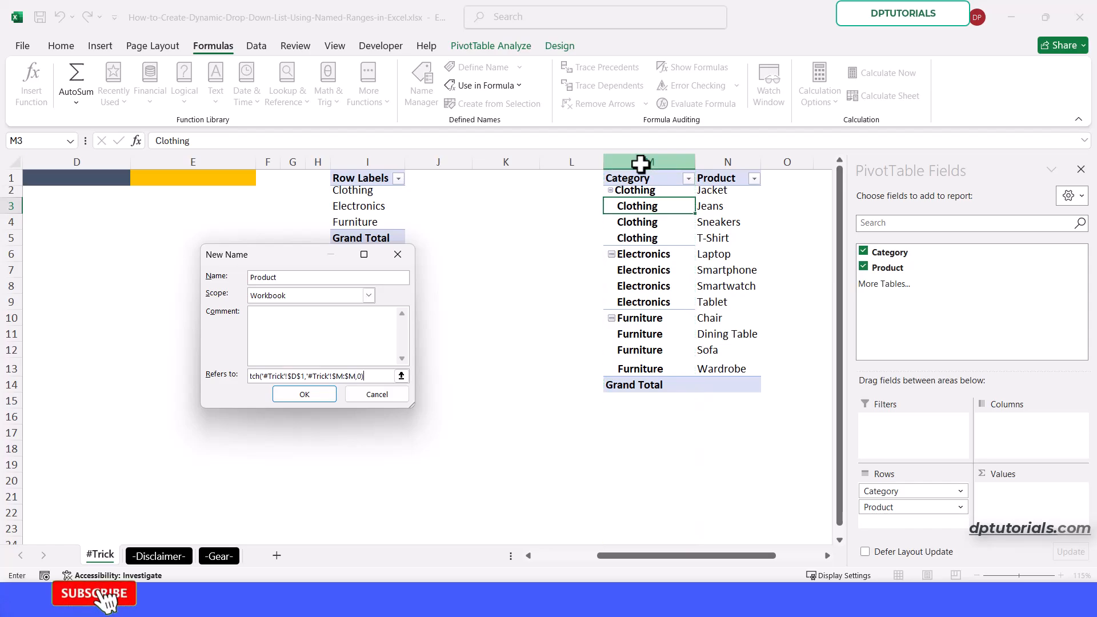
type("-1")
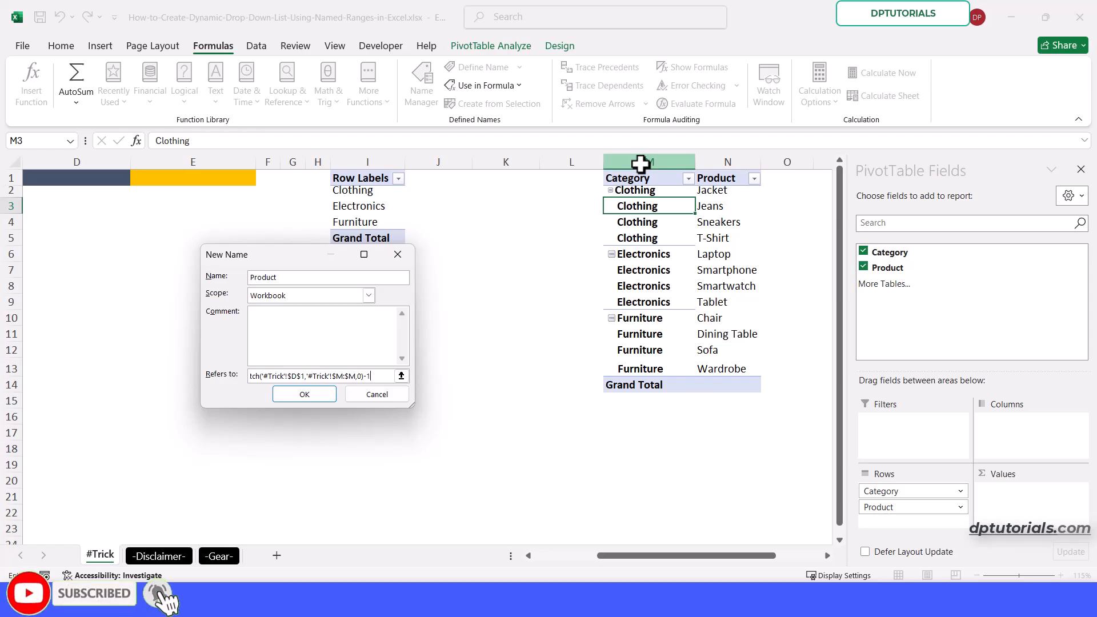
type(",1,")
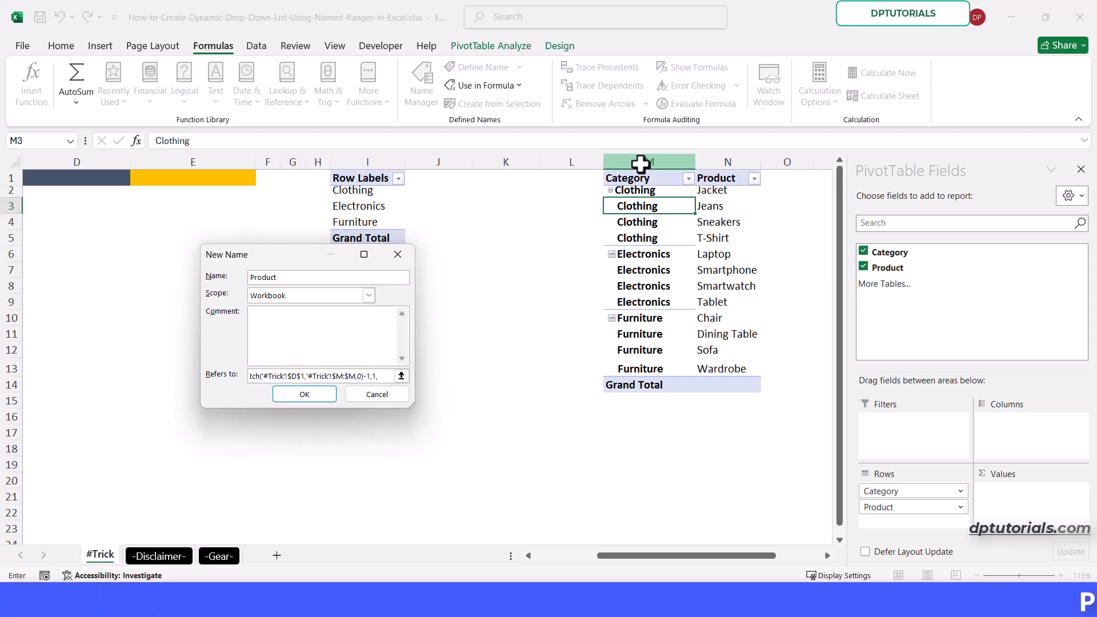
Finish the formula with COUNTIFS(M:M,D1),1), confirm the Product name and close the field list
type("count")
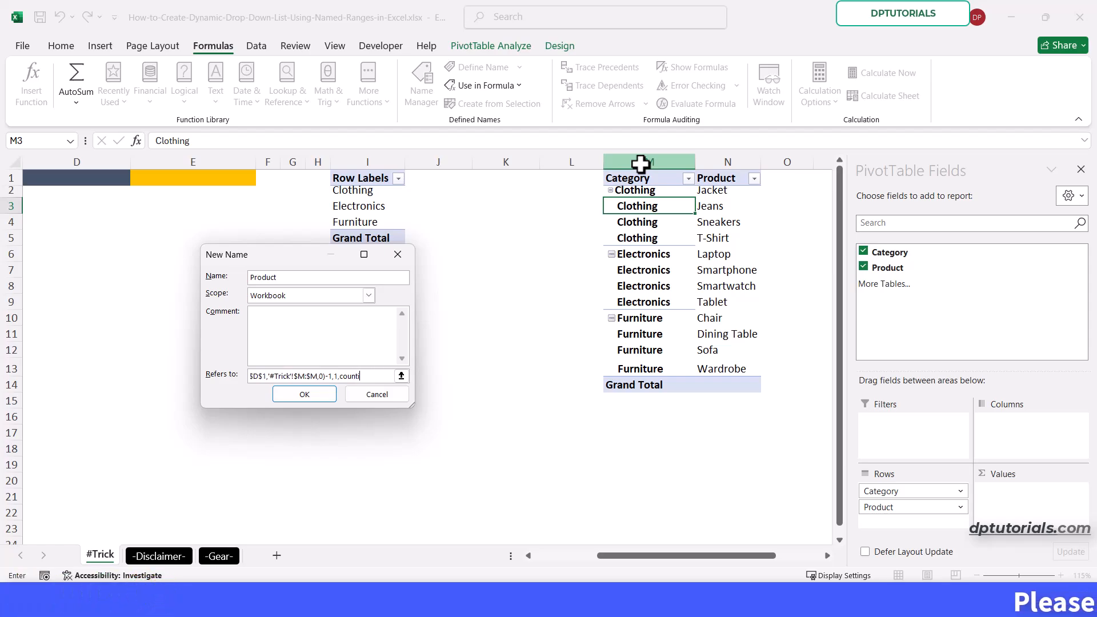
type("ifs(")
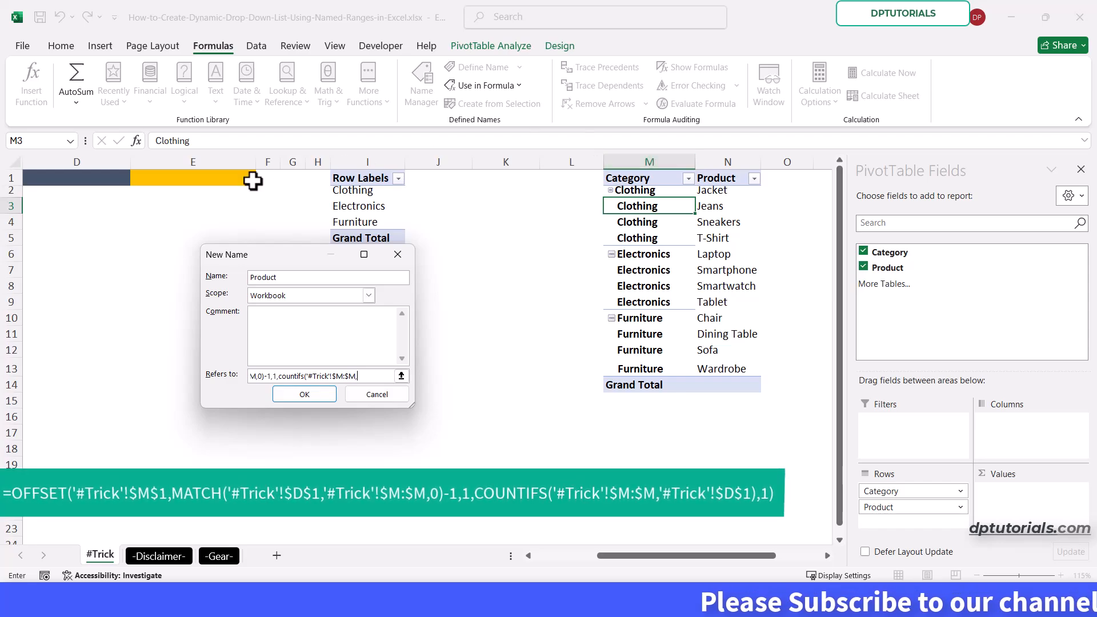
left_click(163, 180)
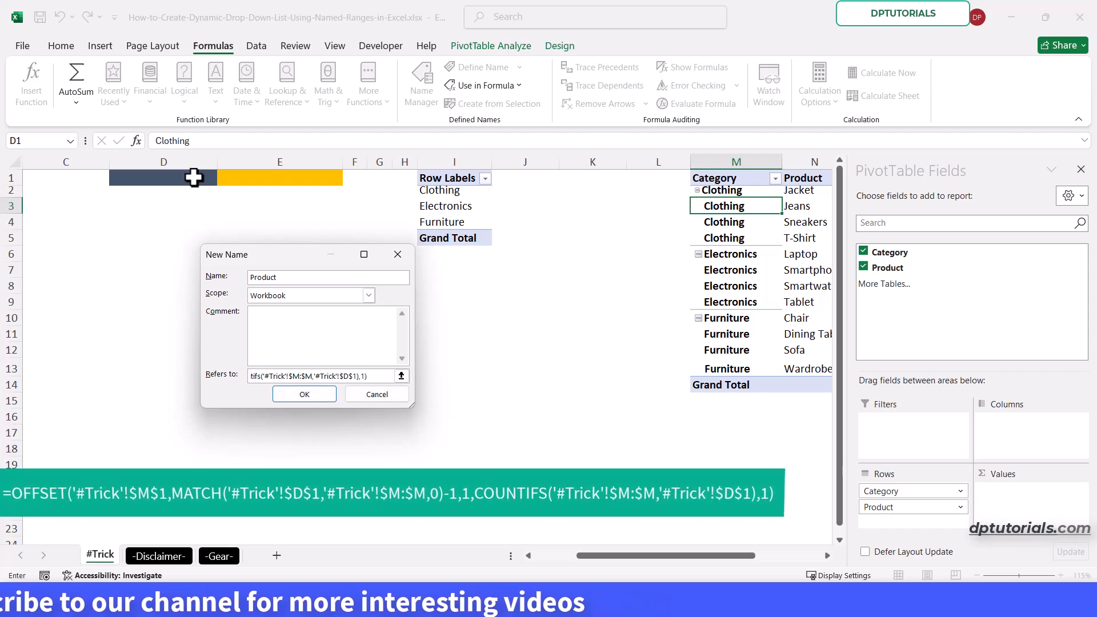
left_click(304, 394)
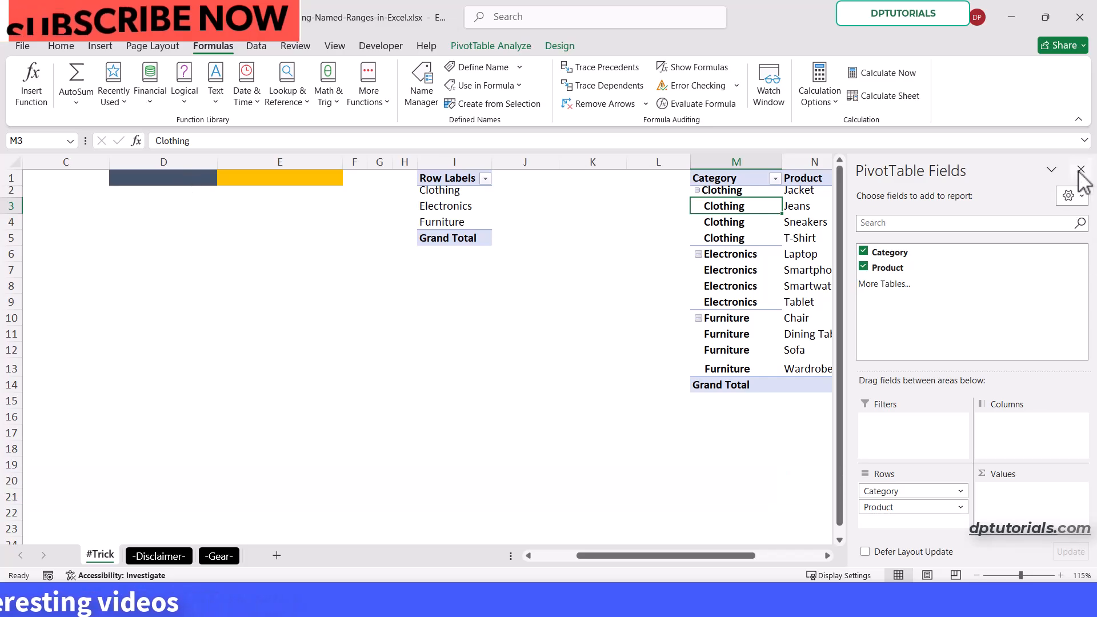
left_click(1081, 169)
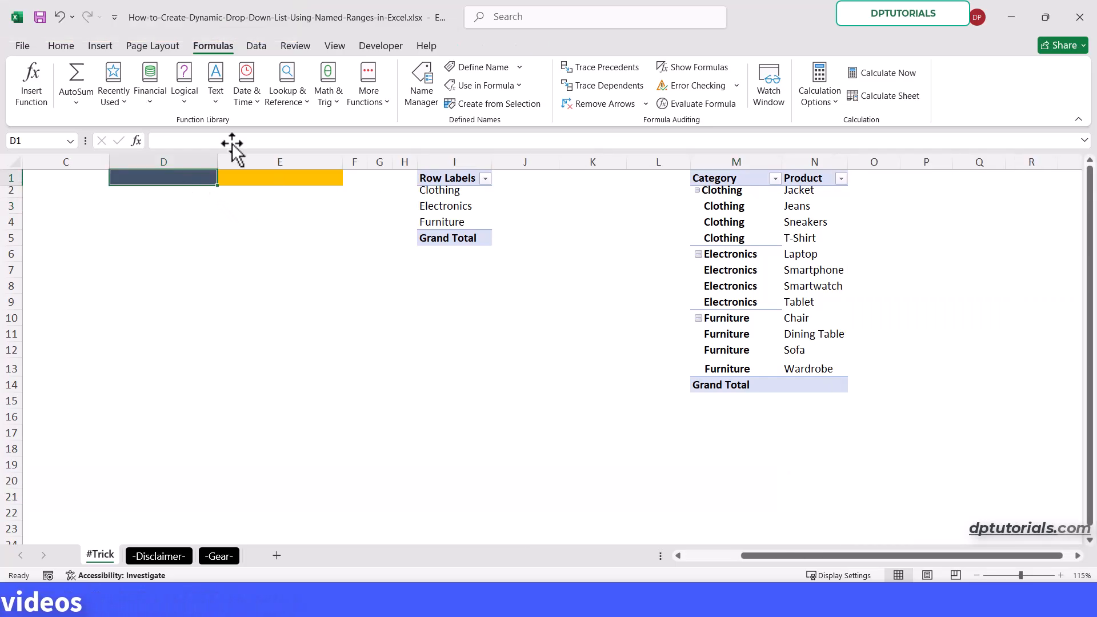
Give D1 a list validation with source =category, then move to E1
left_click(256, 46)
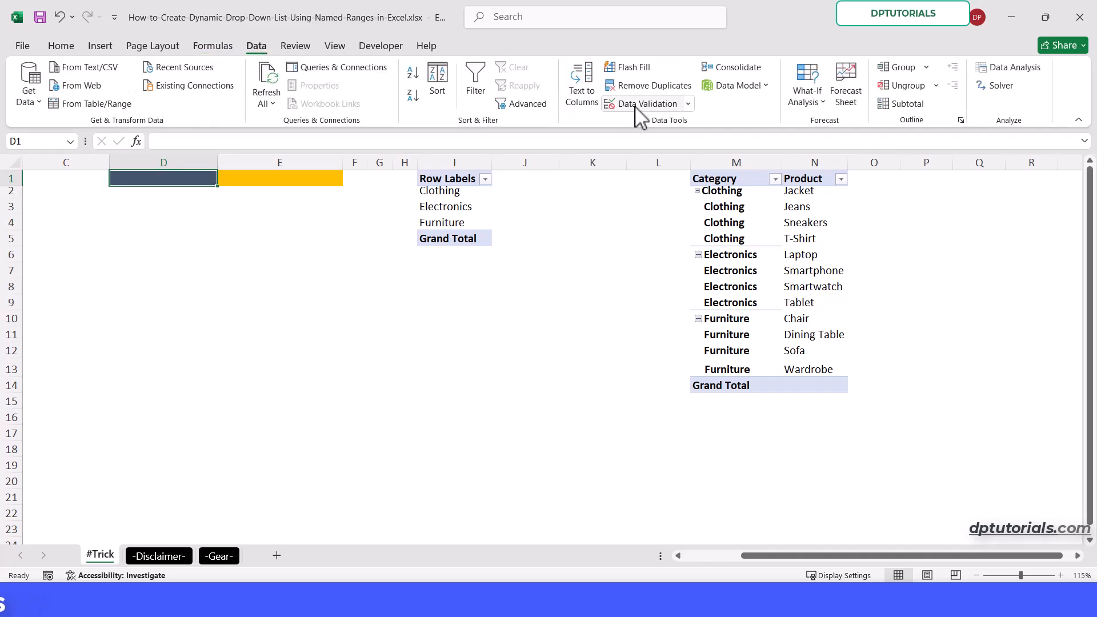
left_click(641, 103)
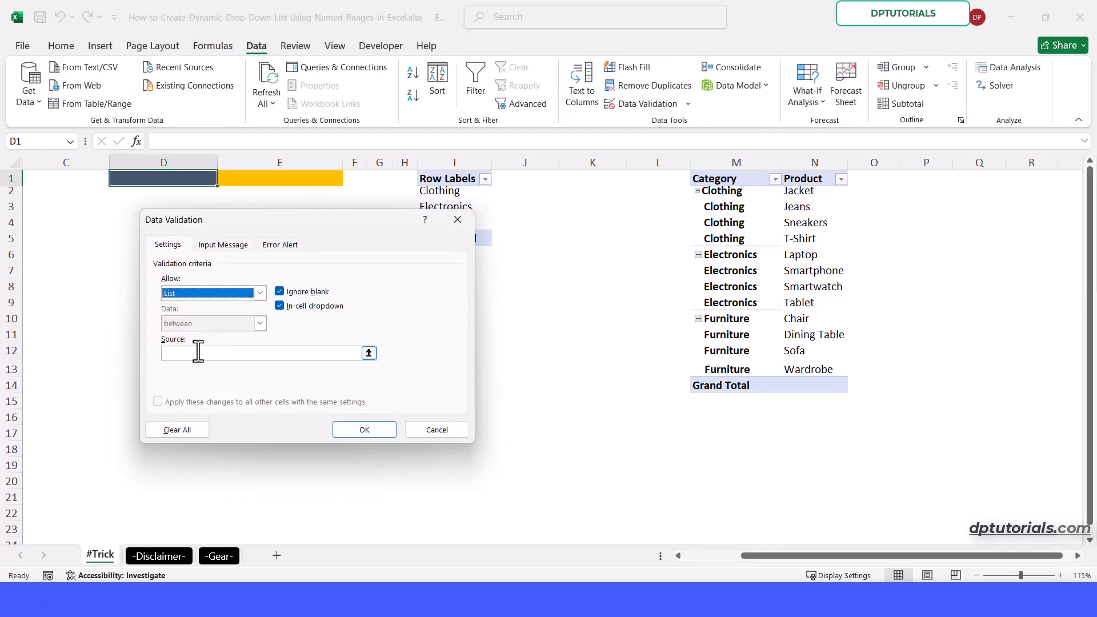
type("=ca")
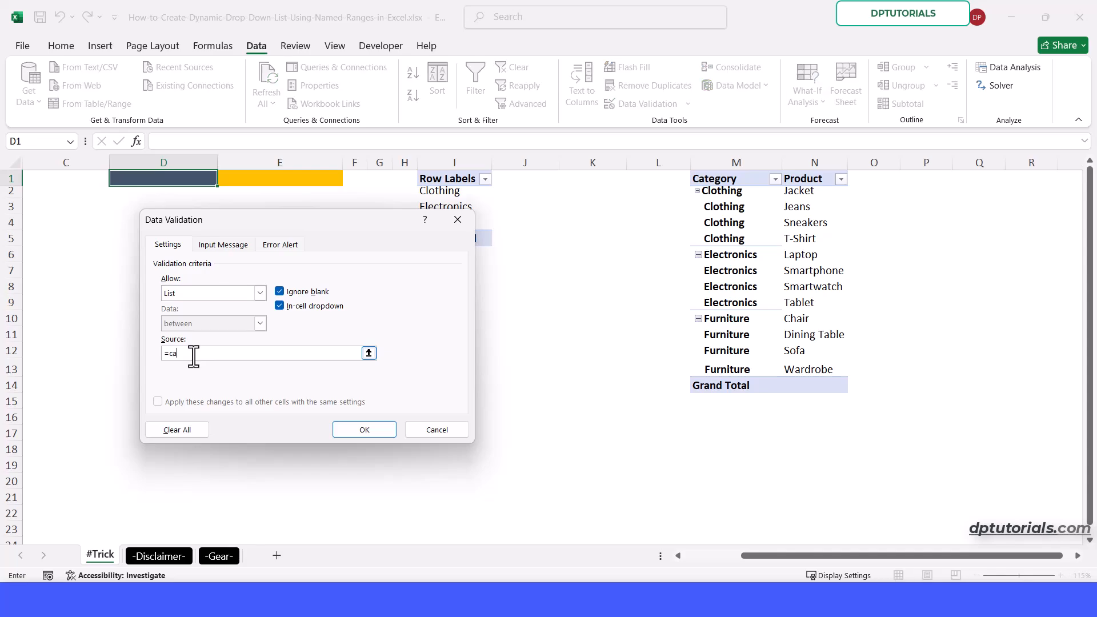
type("tegory")
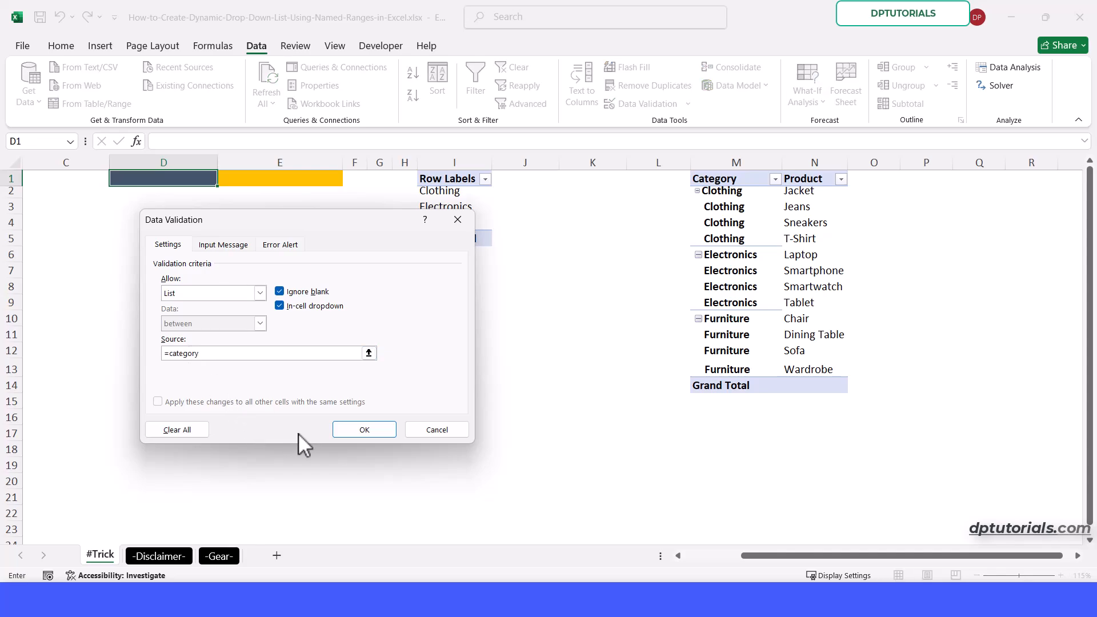
left_click(363, 429)
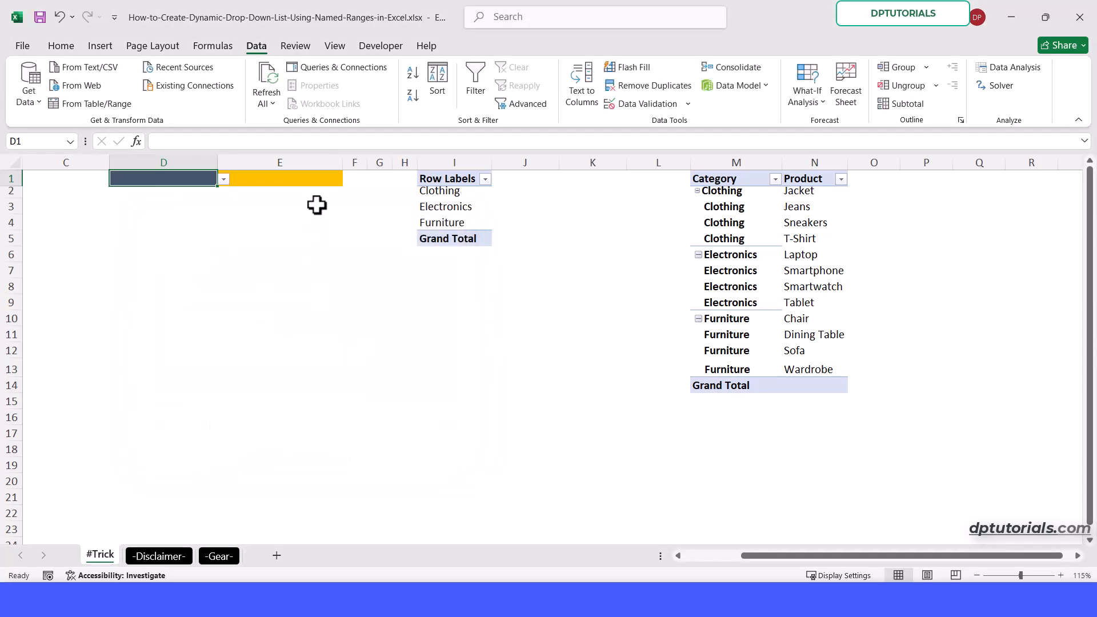
left_click(279, 178)
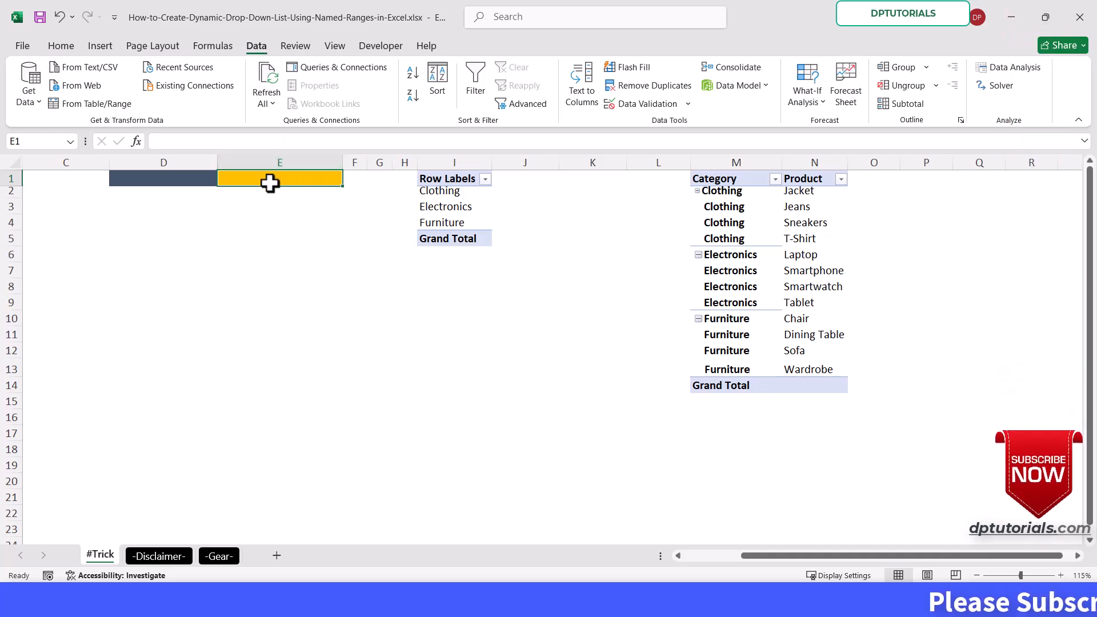
mouse_move(267, 79)
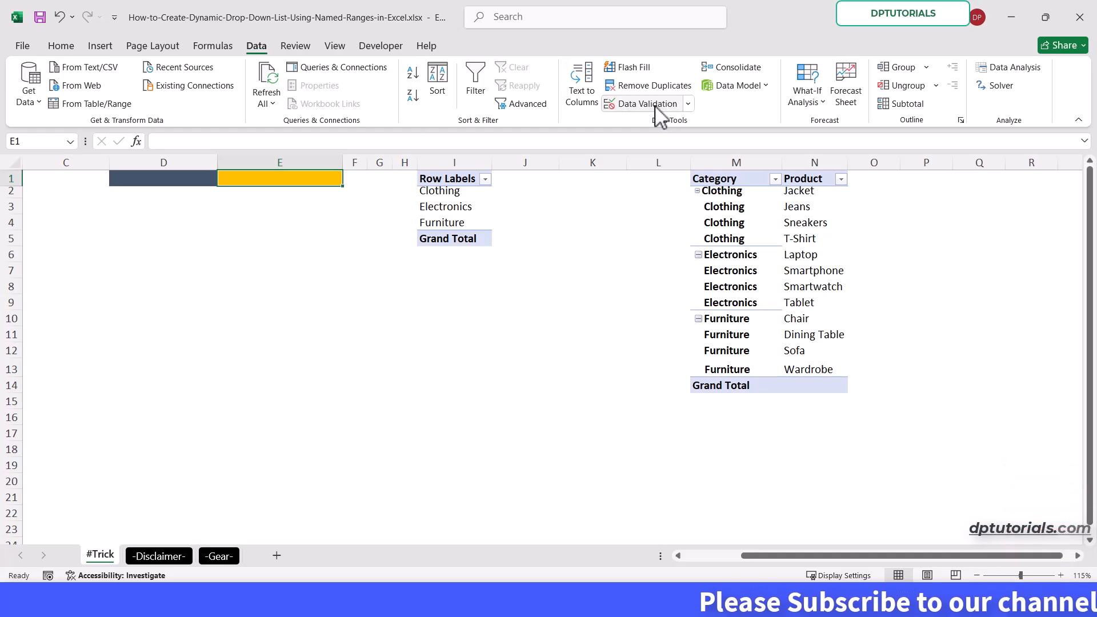
Give E1 a list validation with source =product and return to D1
left_click(643, 103)
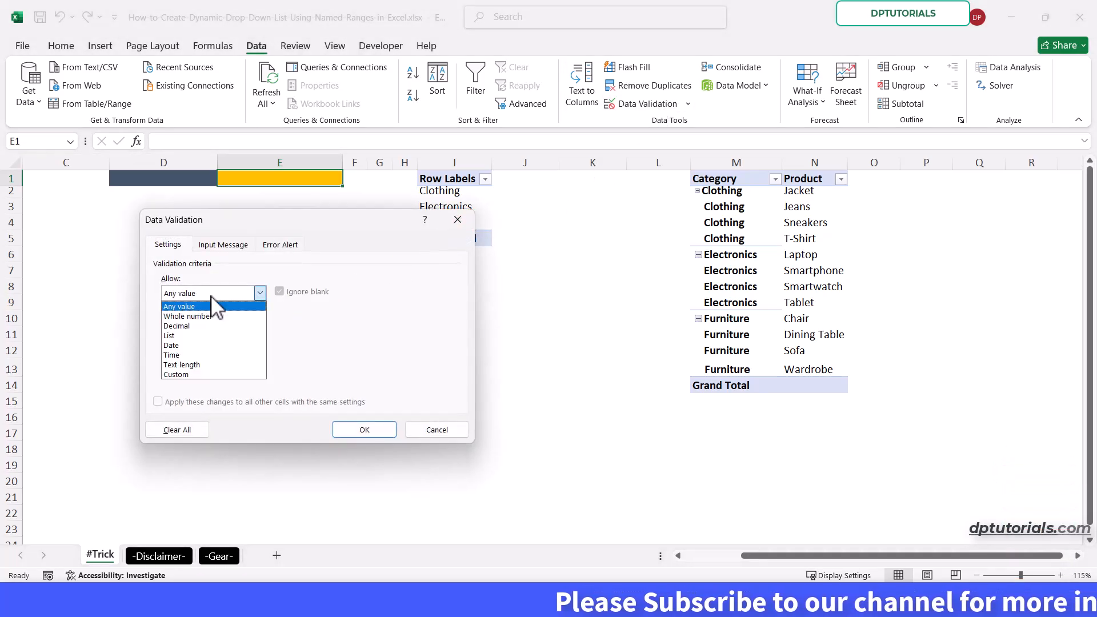
left_click(169, 335)
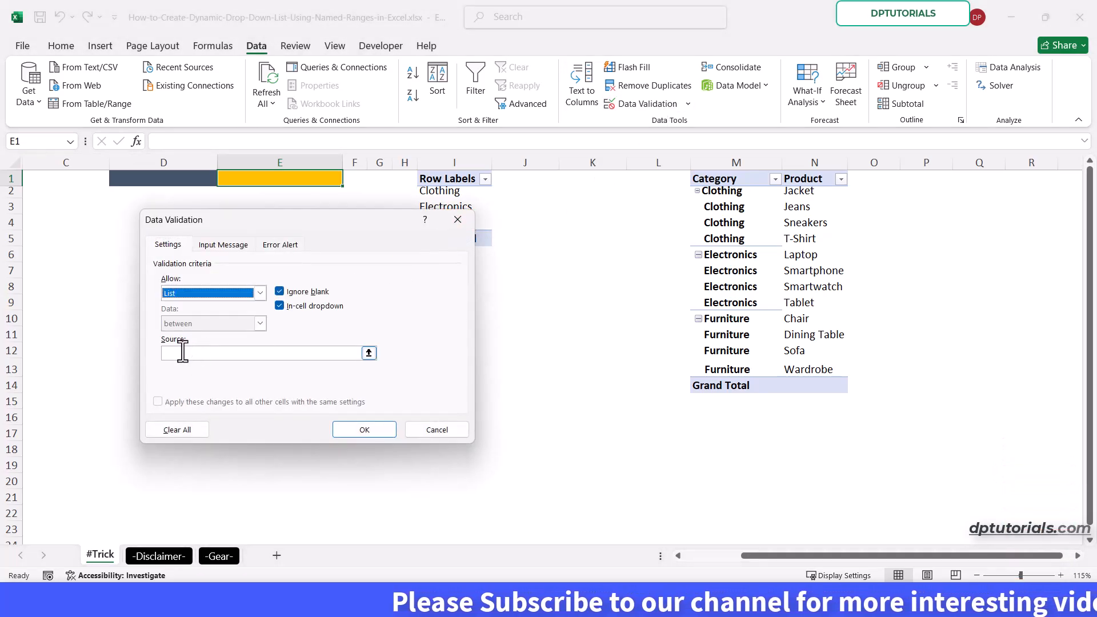
left_click(266, 353)
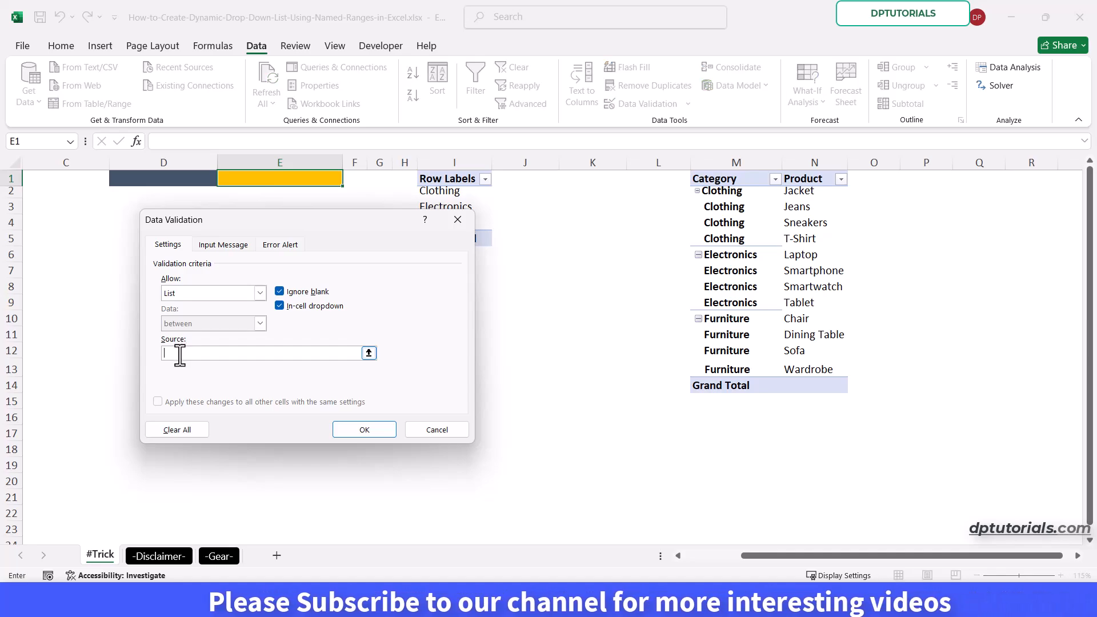
type("=product")
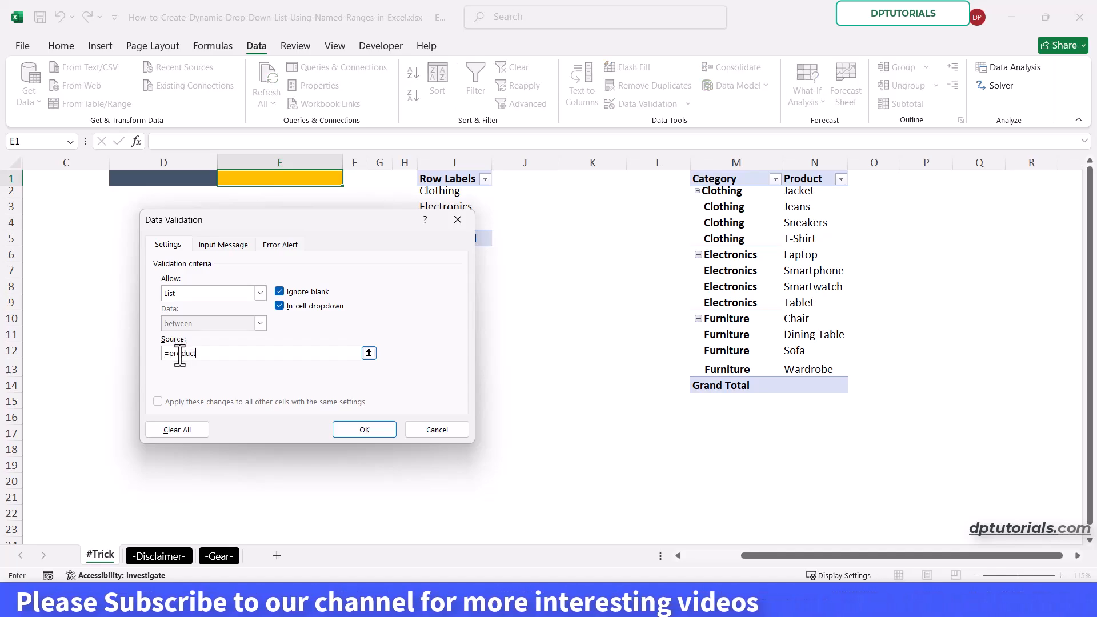
left_click(364, 428)
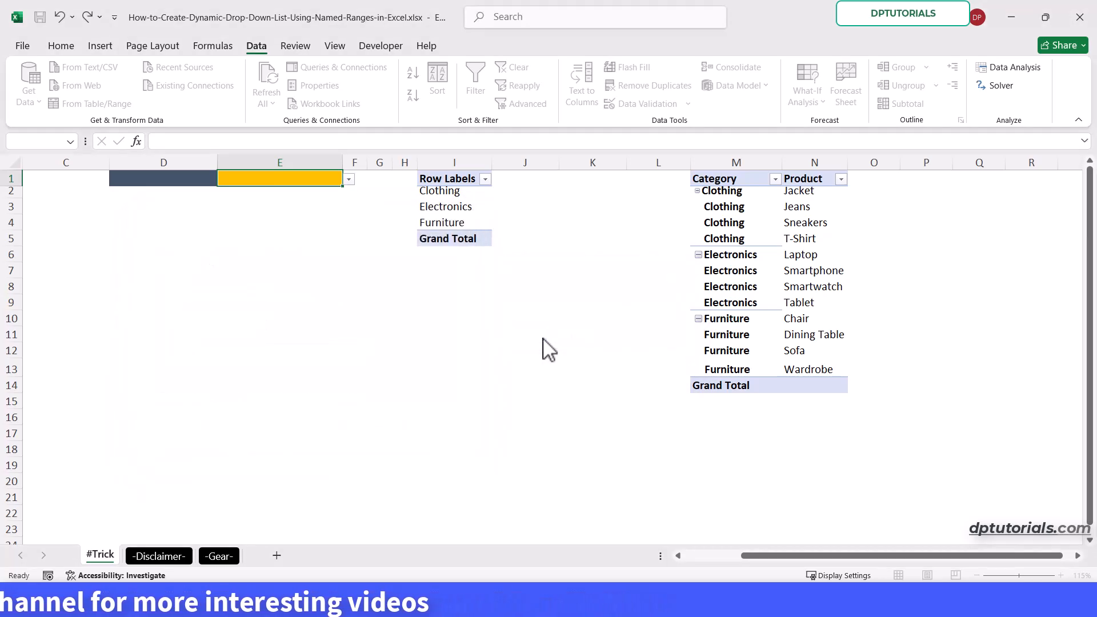
left_click(163, 179)
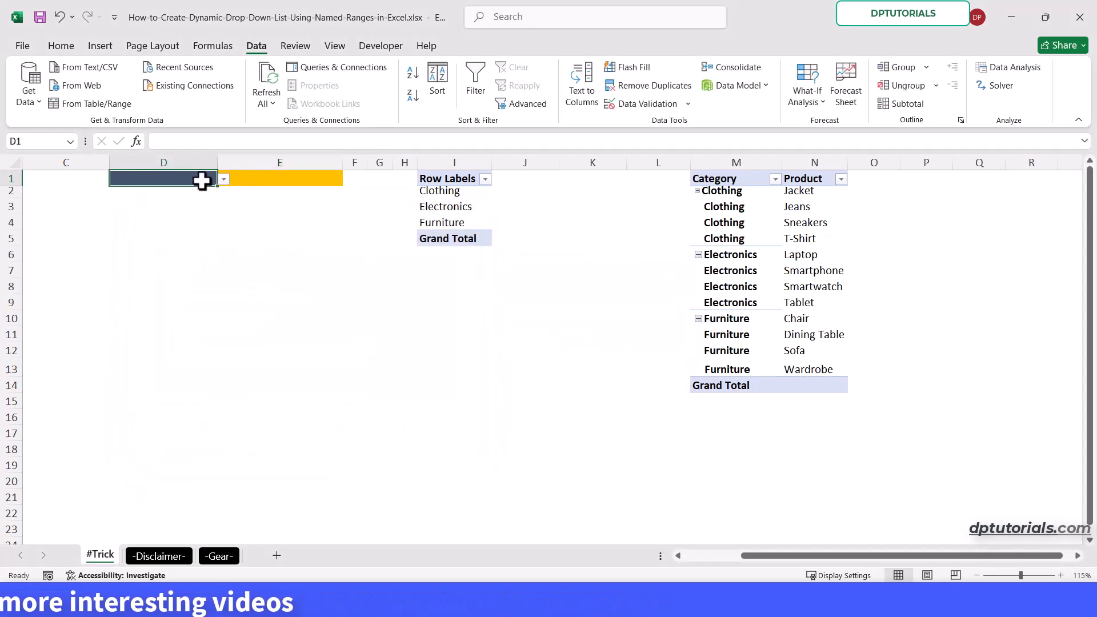
Choose Clothing in D1 and check E1 lists only clothing products
left_click(223, 178)
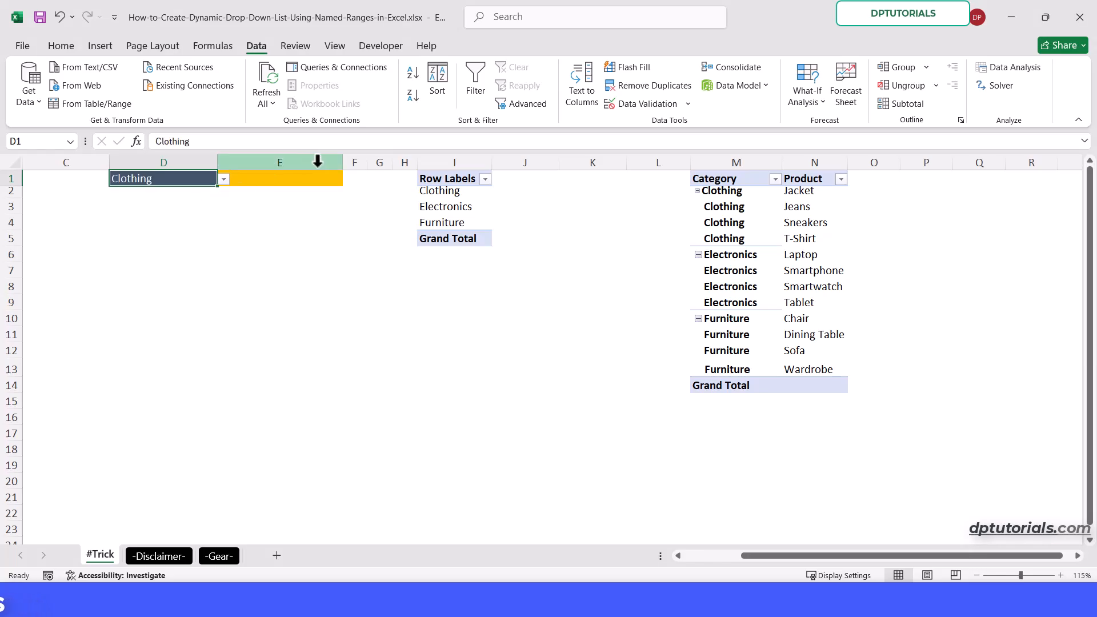
left_click(349, 179)
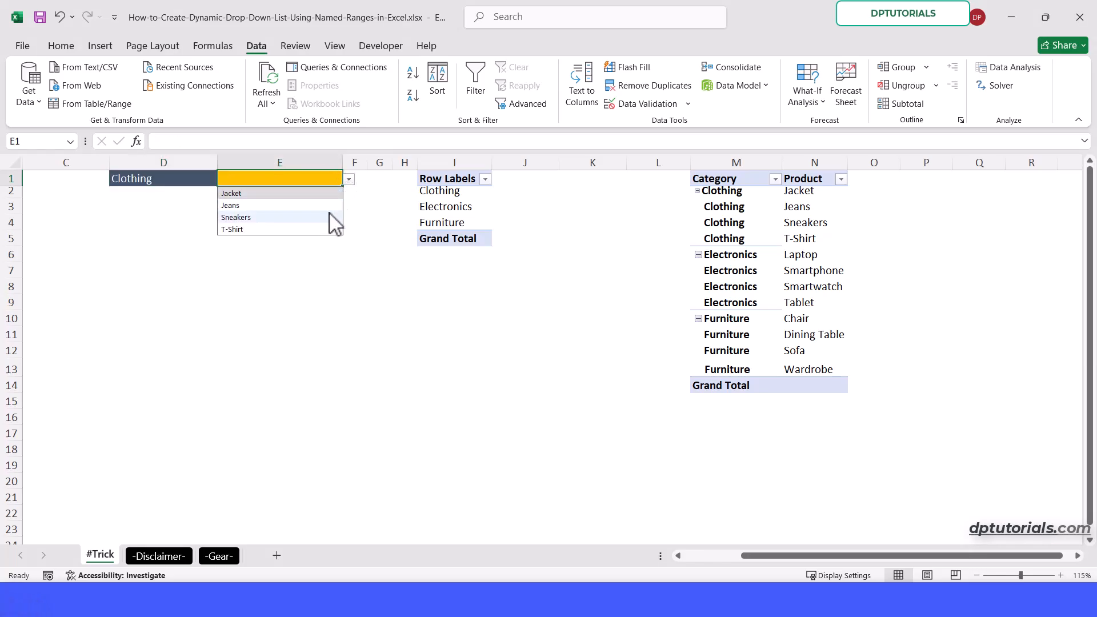
mouse_move(334, 241)
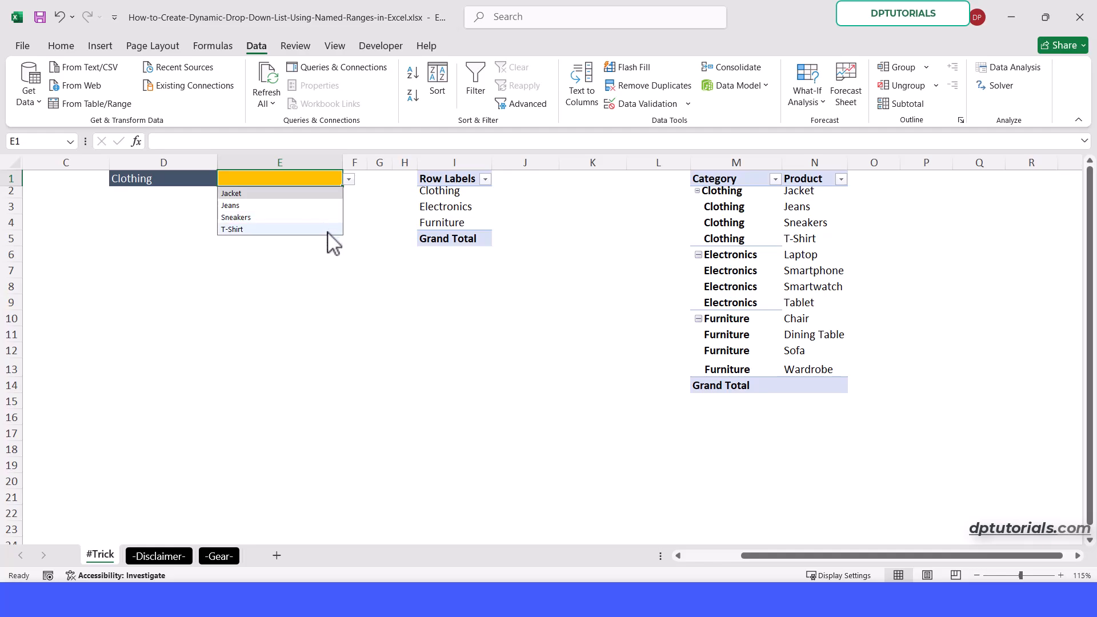
left_click(163, 178)
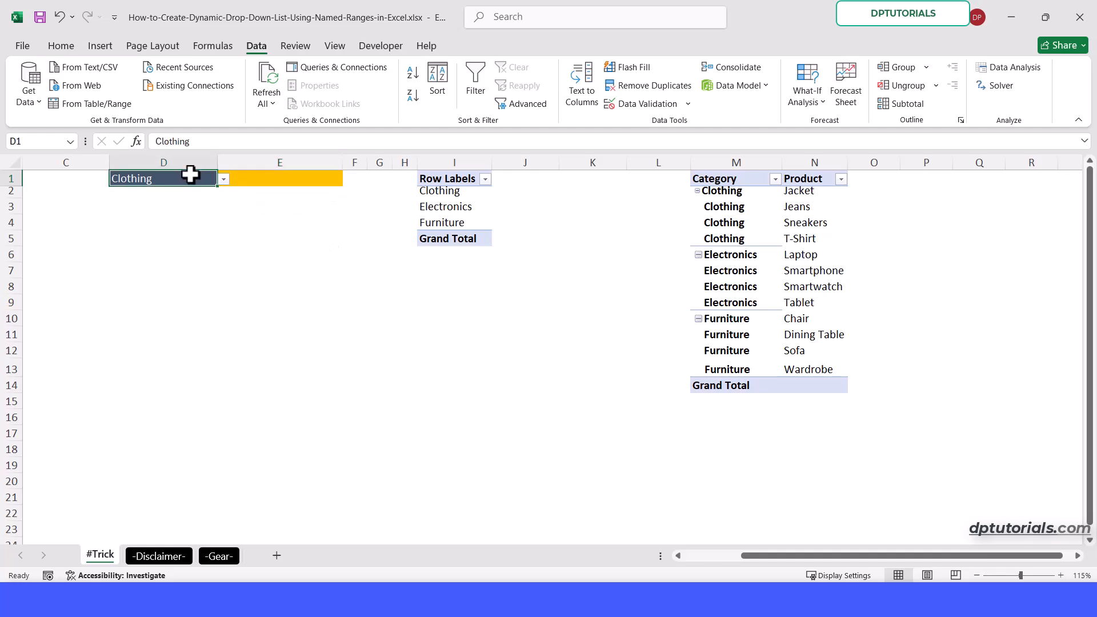
Switch D1 to Electronics, check E1's products, then enter Furniture in D1
left_click(223, 179)
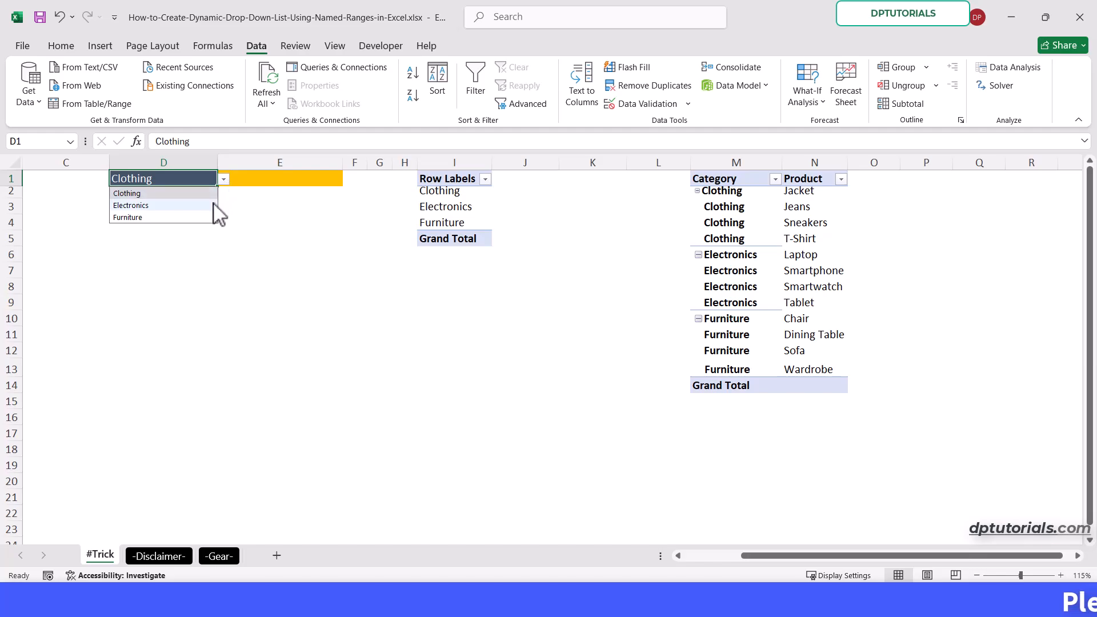
left_click(131, 205)
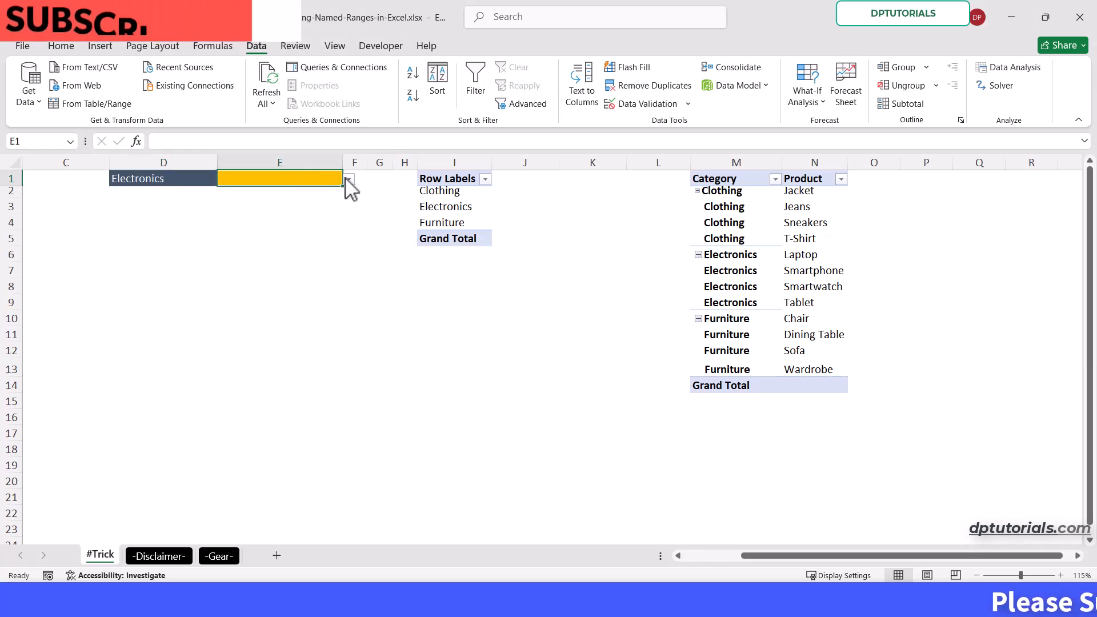
left_click(348, 178)
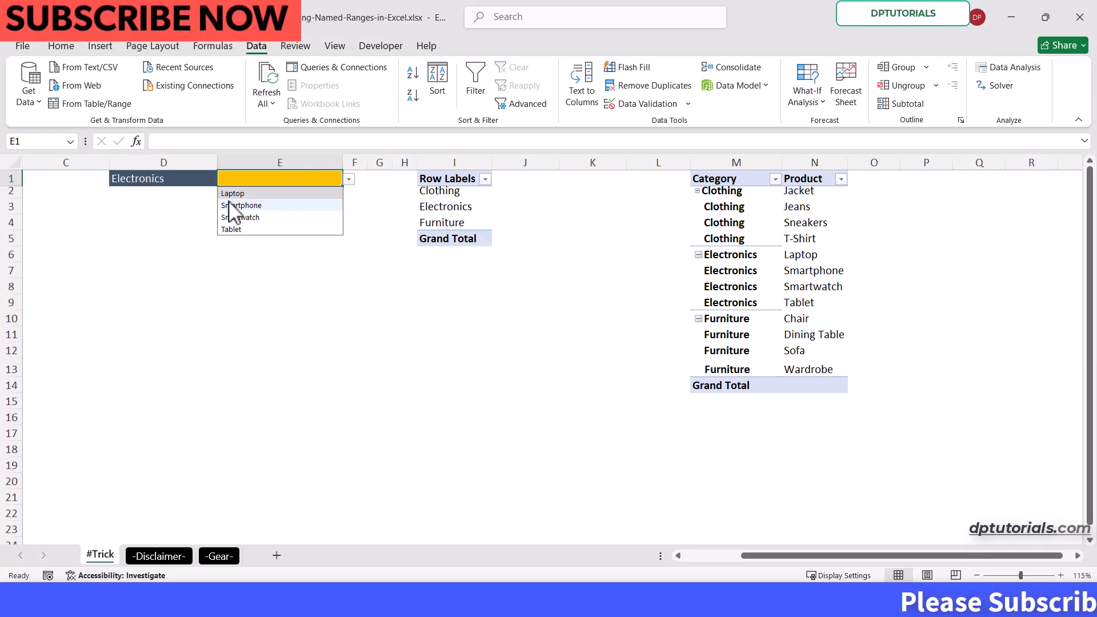
left_click(163, 179)
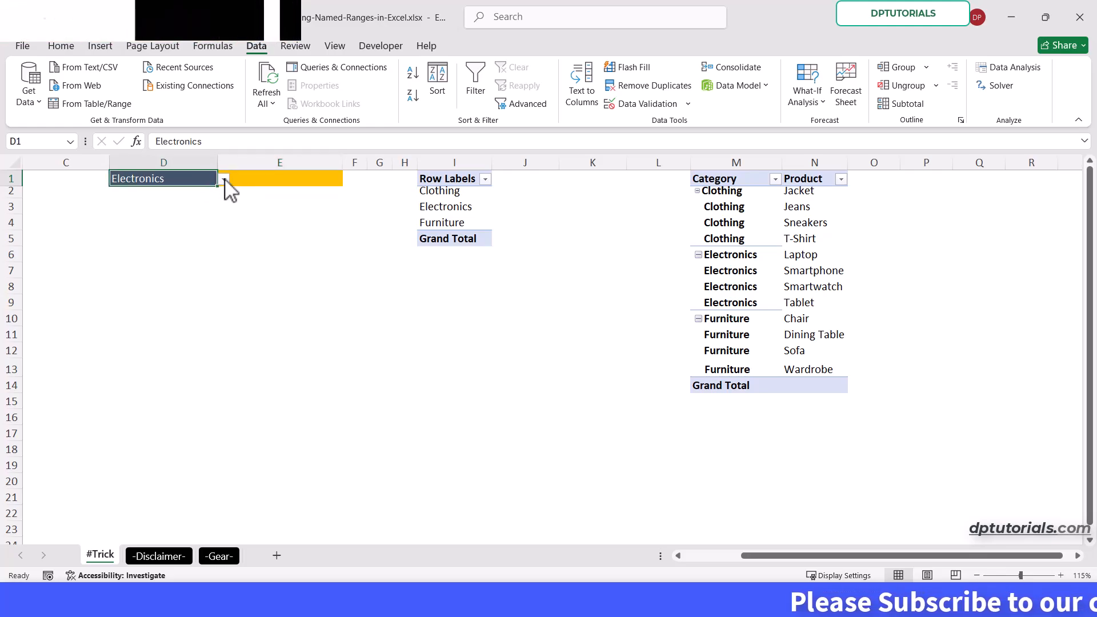
type("Furniture")
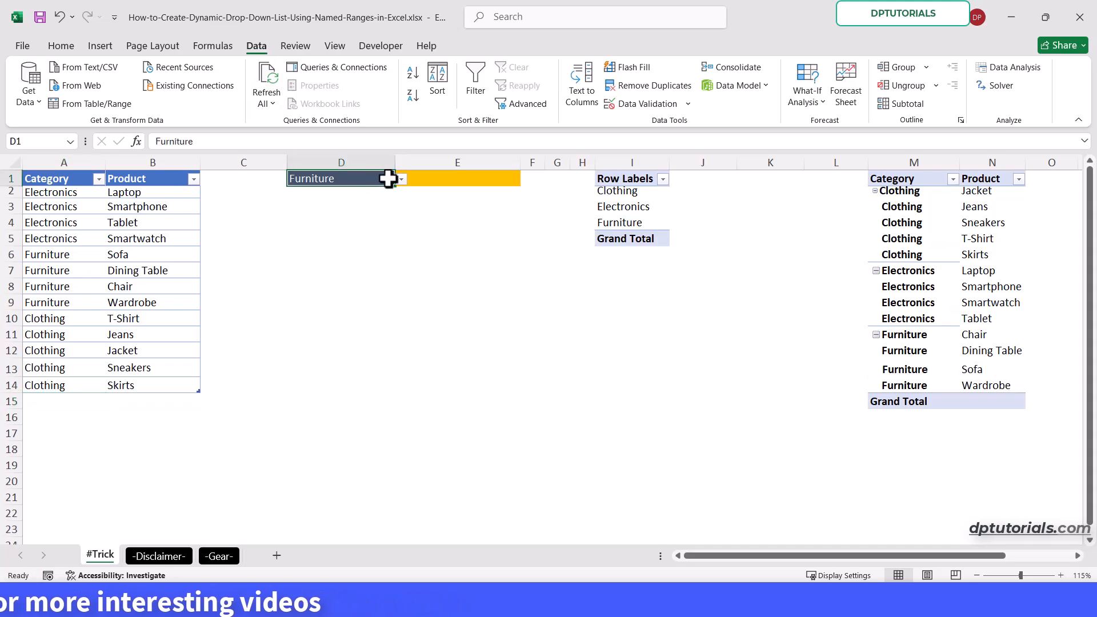
Pick Clothing in D1 and check E1 now offers Skirts alongside Jacket, Jeans, Sneakers and T-Shirt
left_click(400, 178)
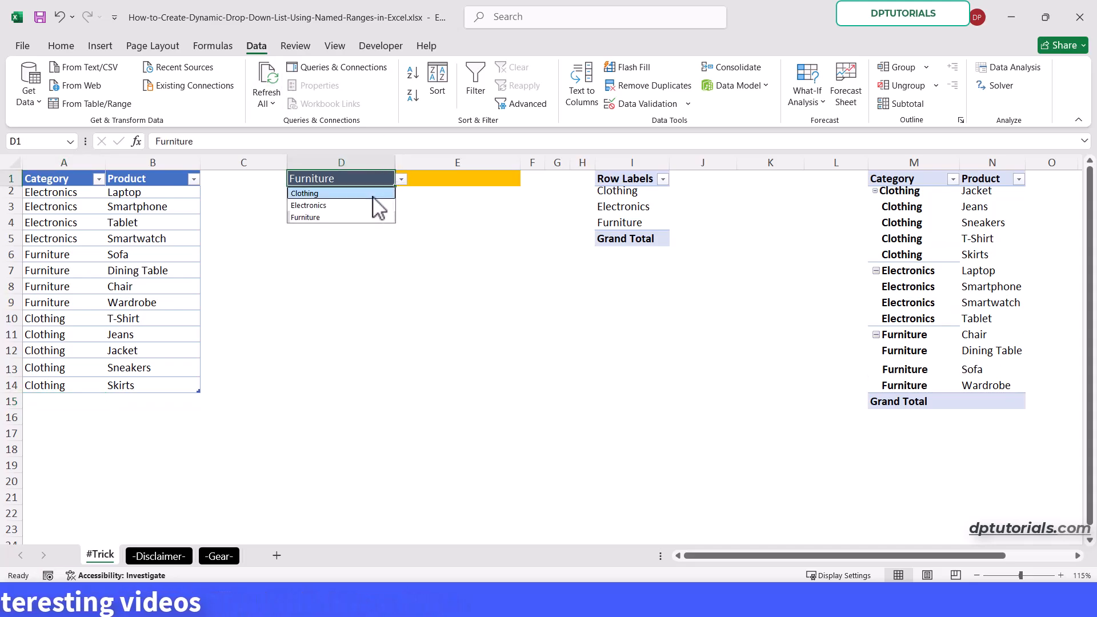
left_click(304, 193)
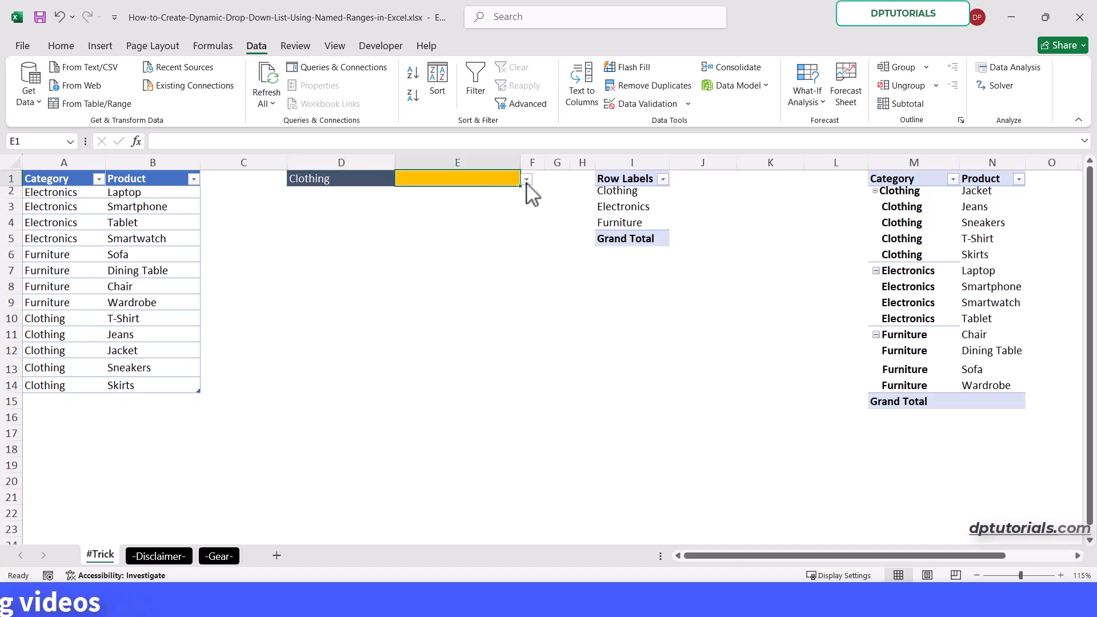
left_click(525, 179)
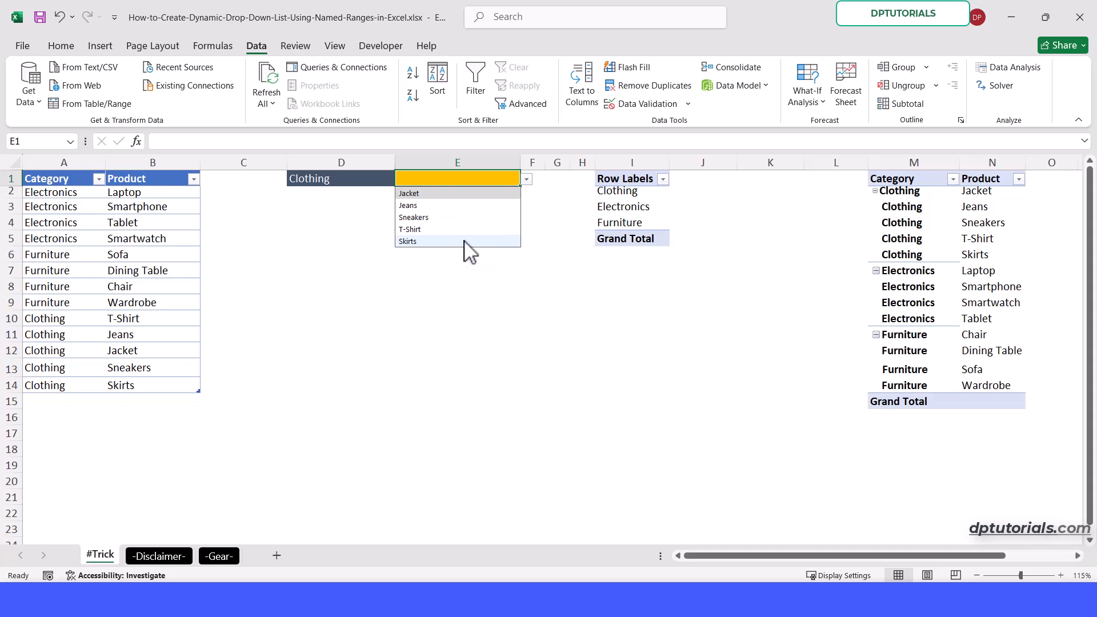
mouse_move(470, 279)
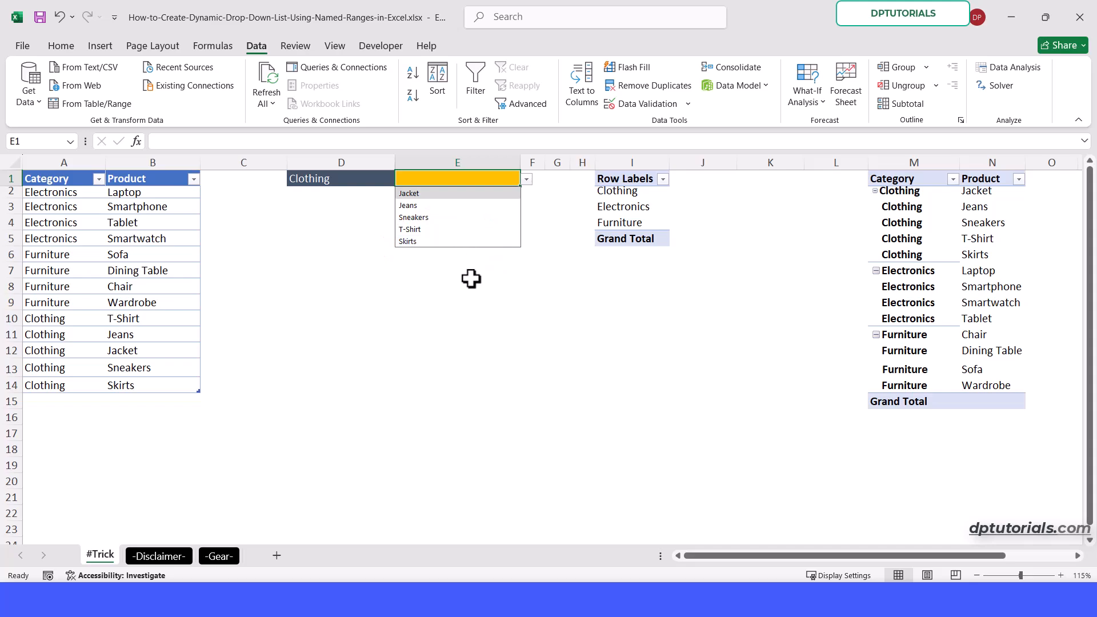
left_click(457, 285)
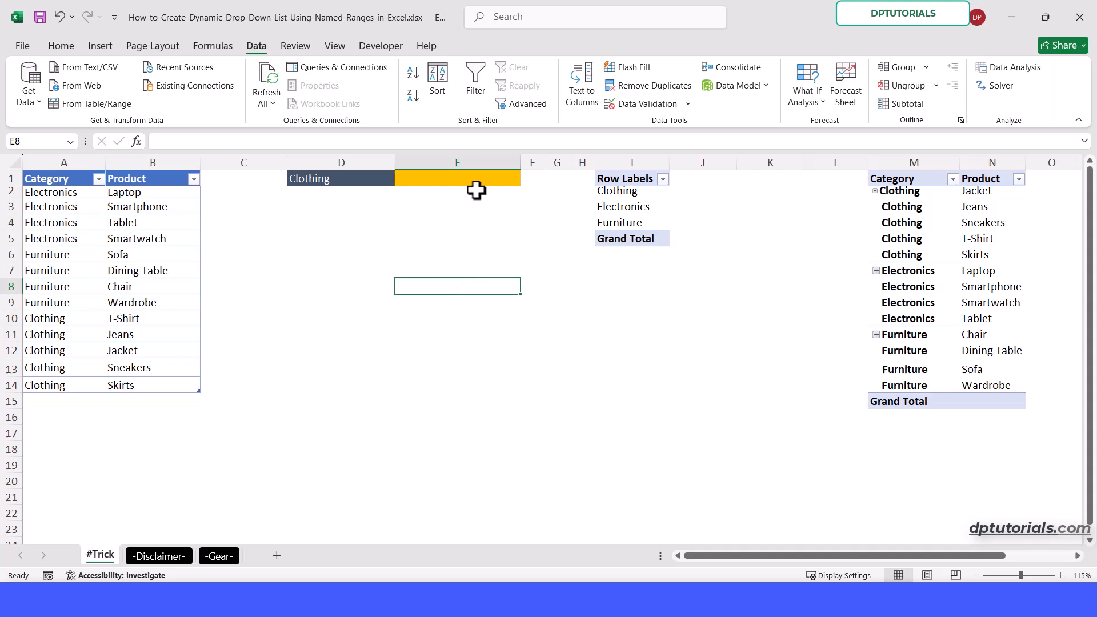
mouse_move(890, 394)
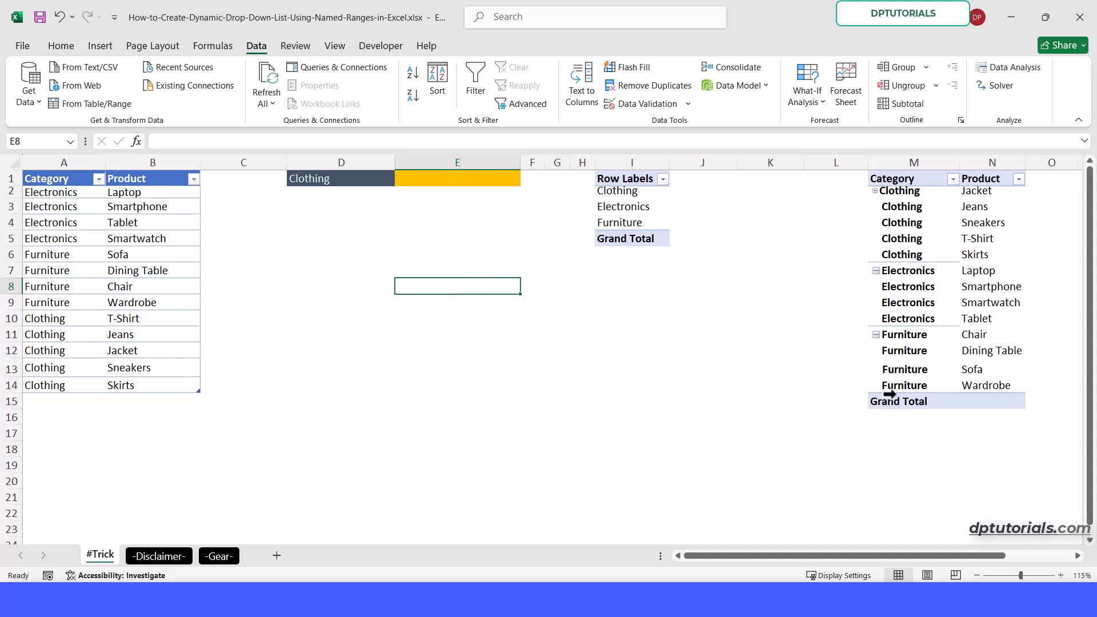